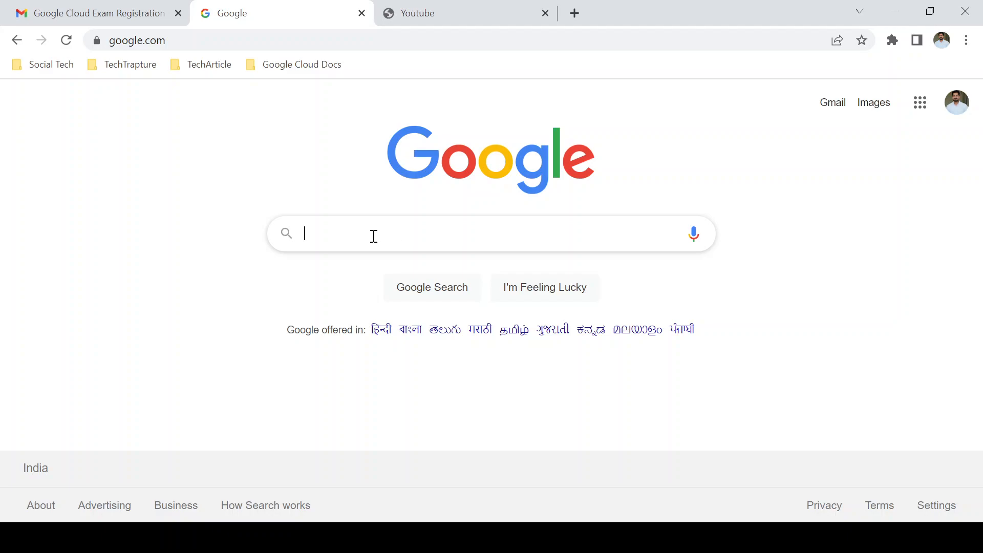
Search Google for 'gcp certification' using the autocomplete suggestion.
text(gcp)
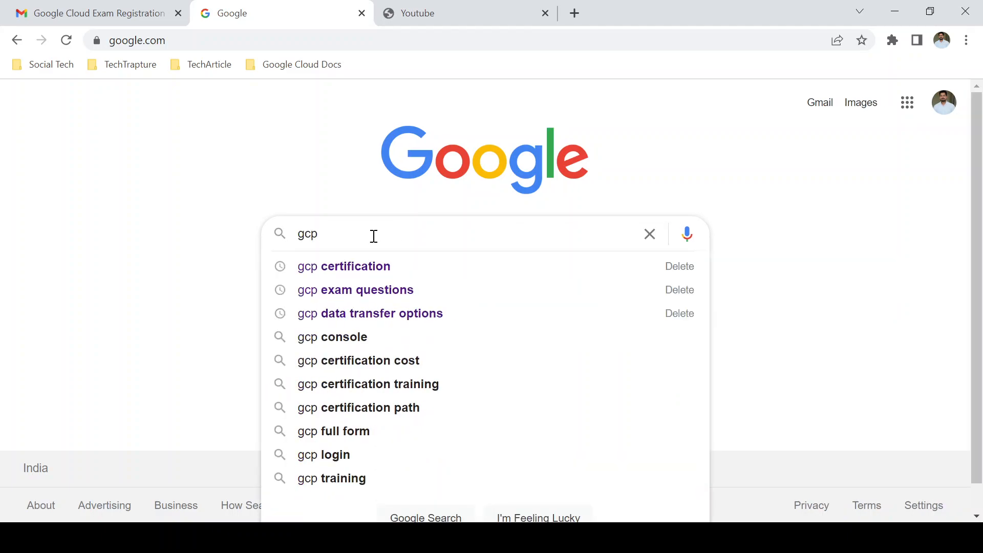
click(343, 266)
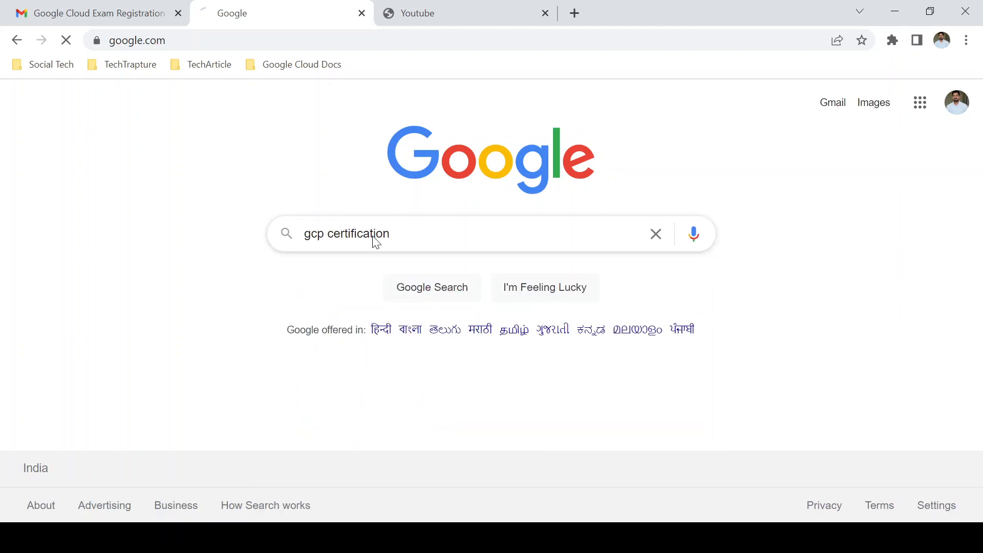
key(Enter)
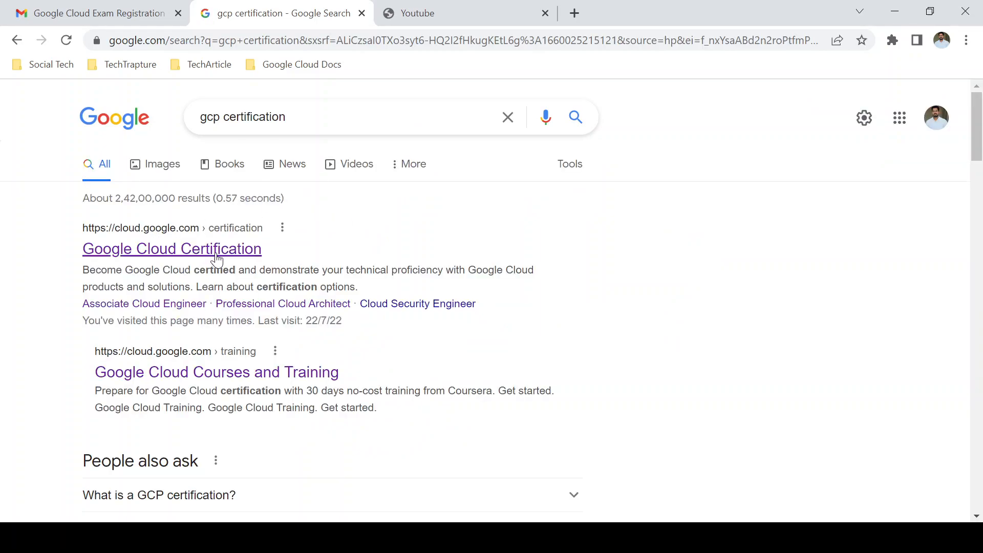
Open the Google Cloud Certification result and jump to the certification levels.
click(171, 248)
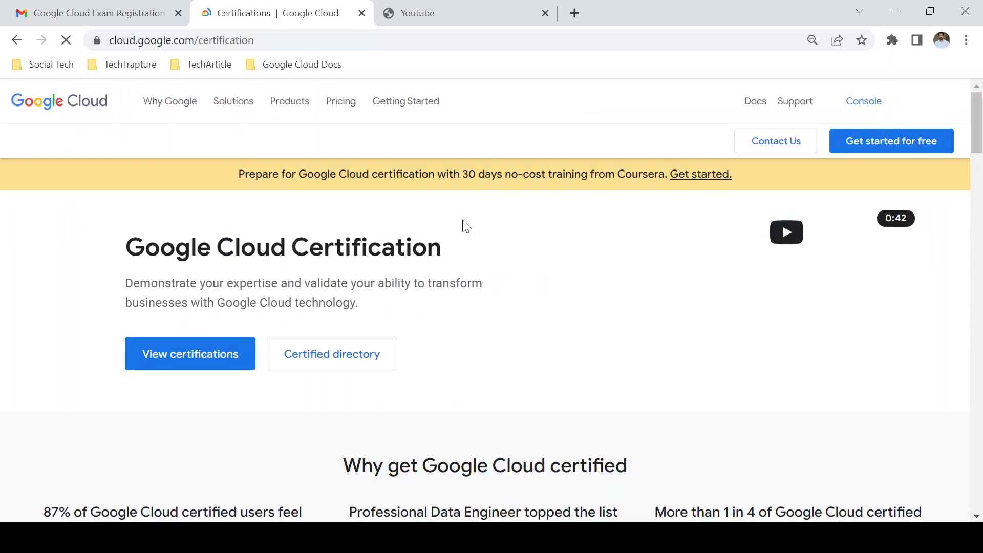
scroll(down, 3)
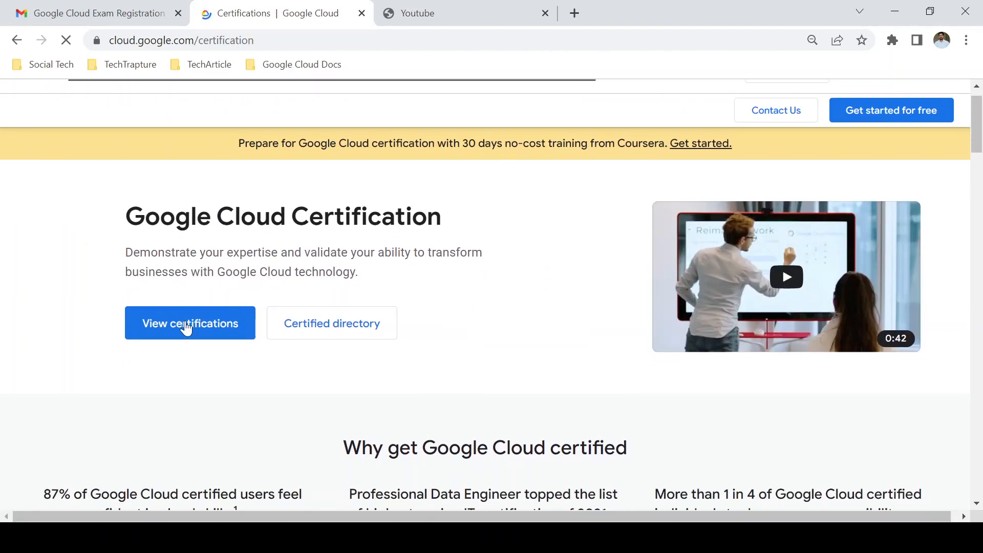
click(189, 323)
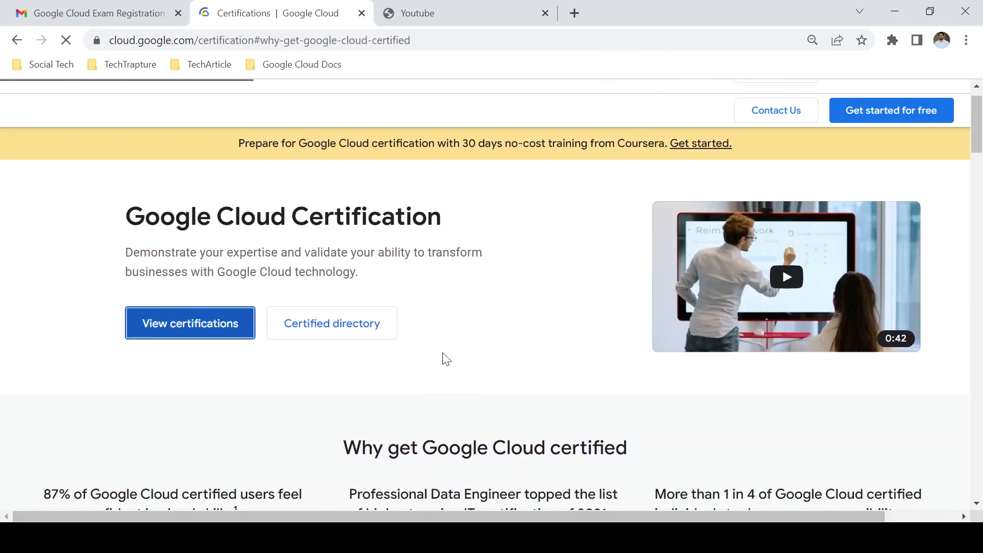
Scroll through the foundational, associate and professional levels and their roles.
scroll(down, 3)
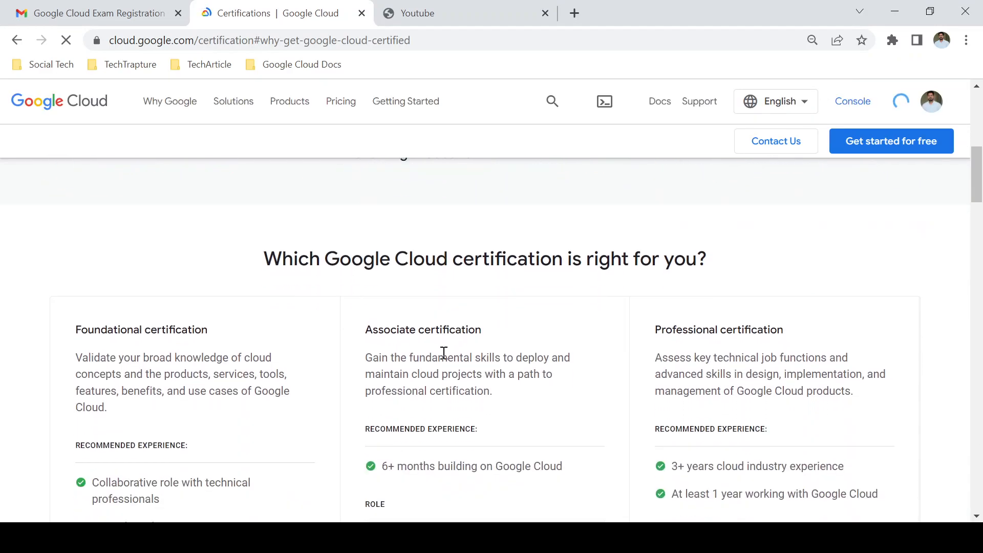
scroll(down, 3)
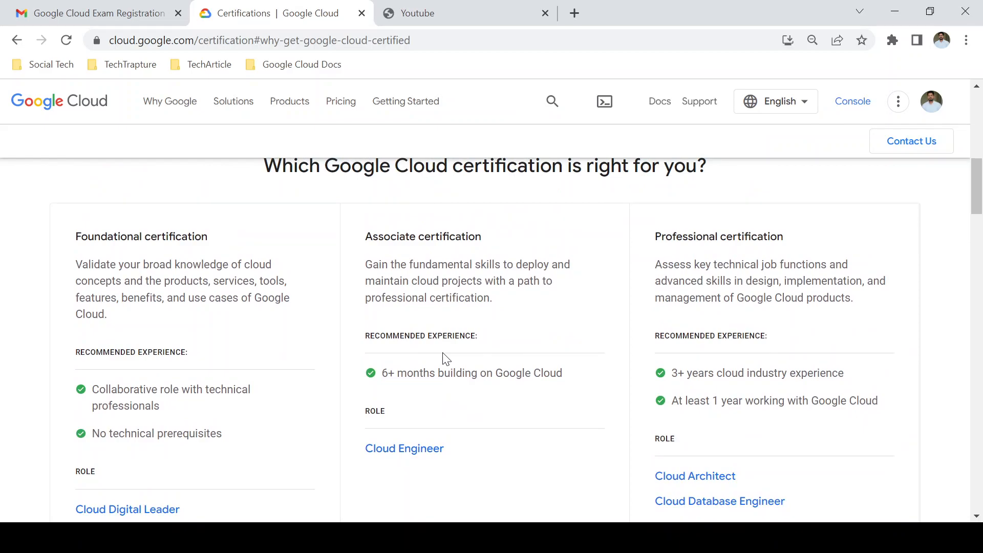
scroll(down, 3)
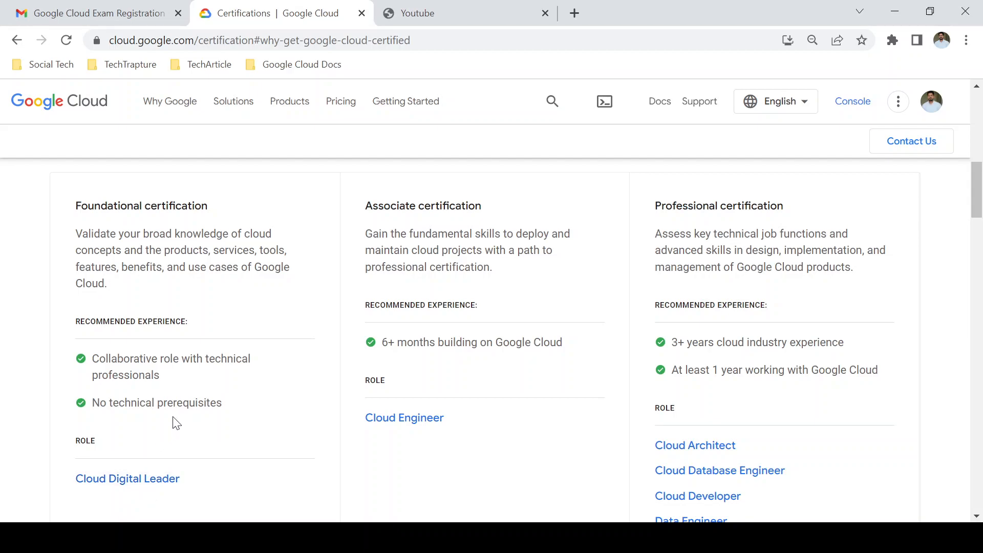
mouse_move(214, 397)
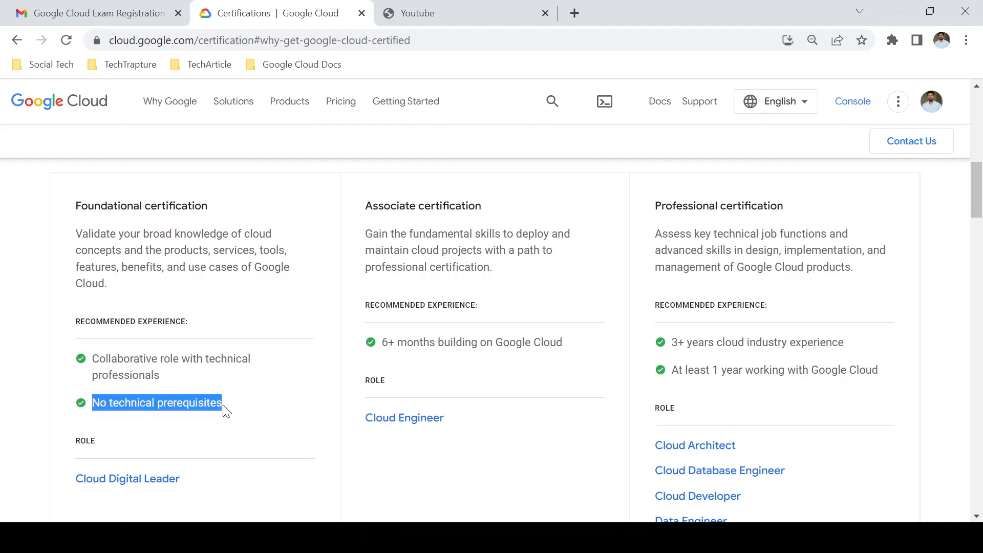
mouse_move(487, 411)
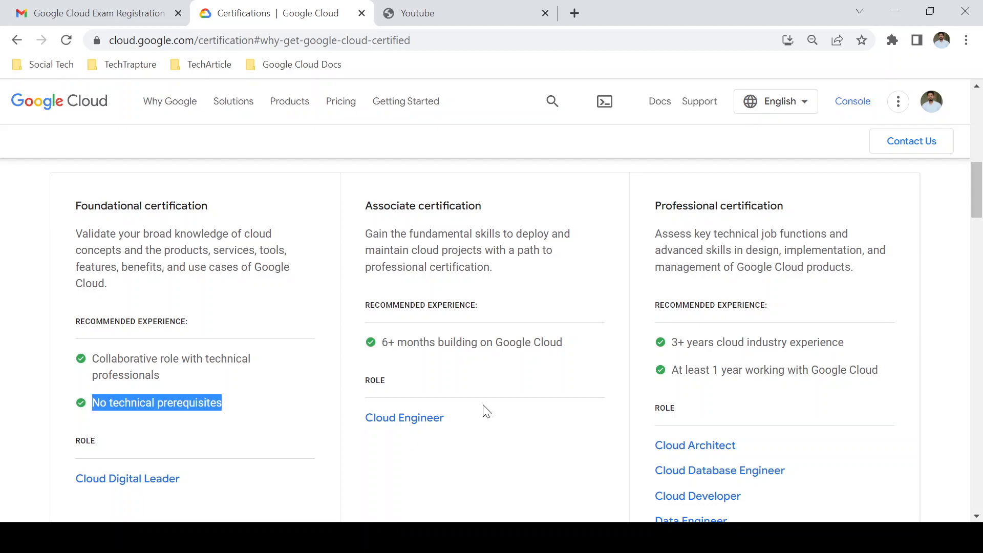
mouse_move(519, 438)
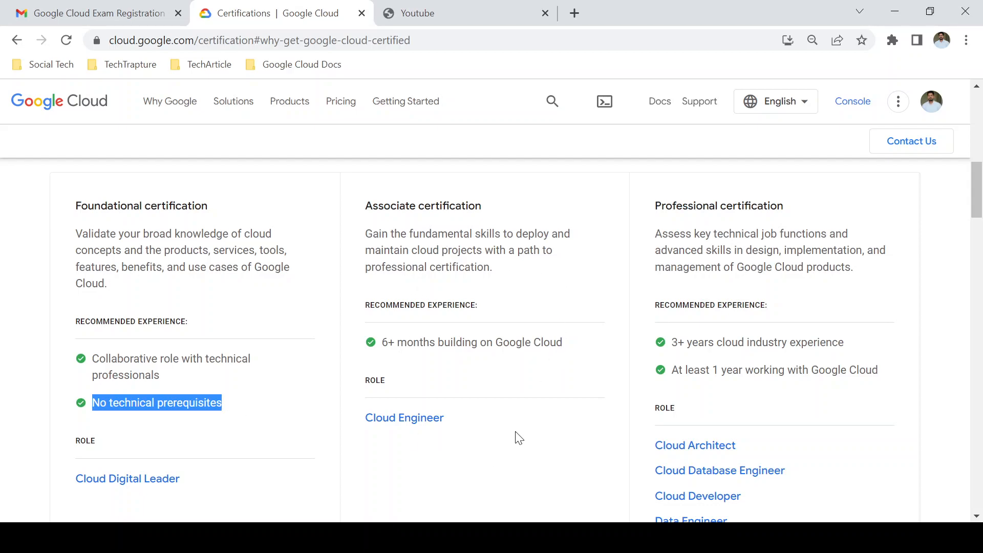
mouse_move(445, 388)
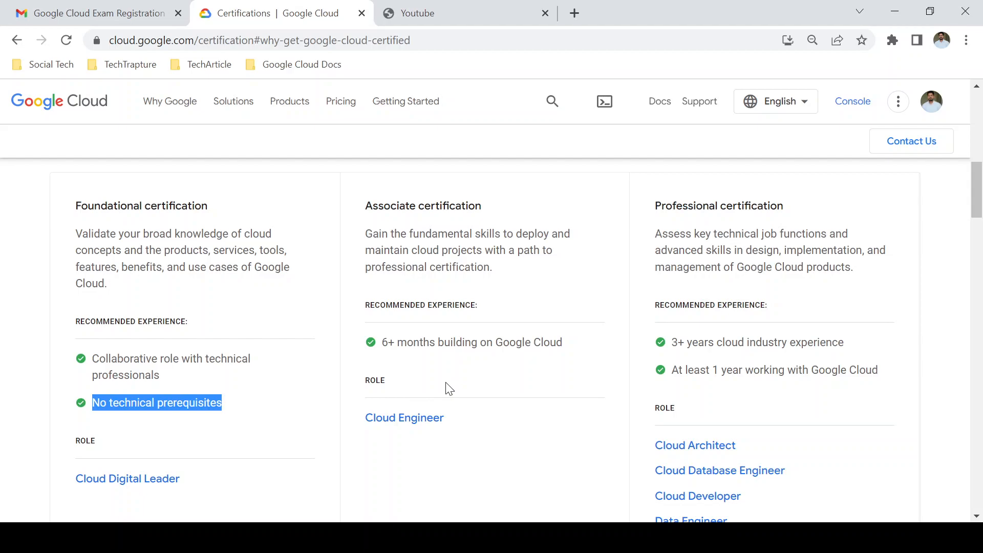
mouse_move(469, 458)
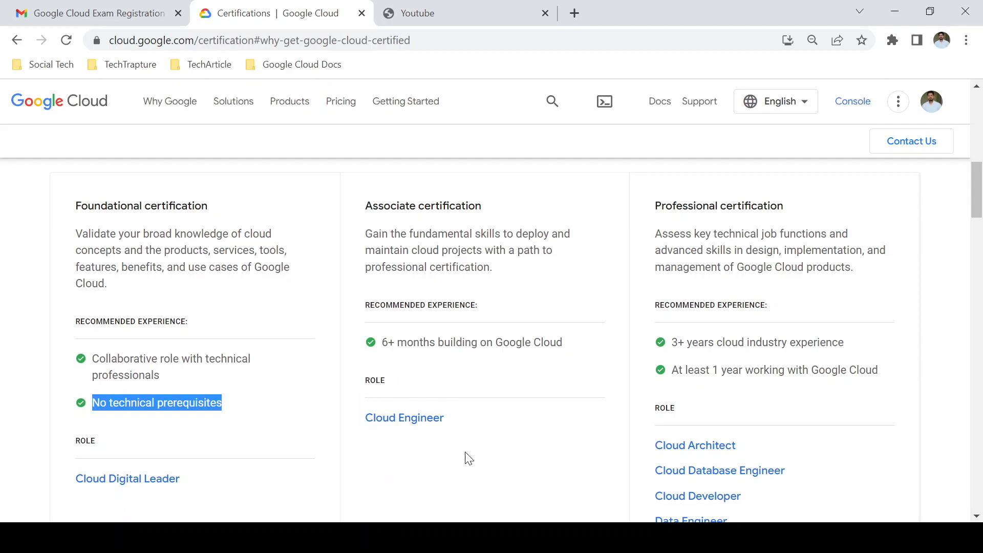
scroll(down, 3)
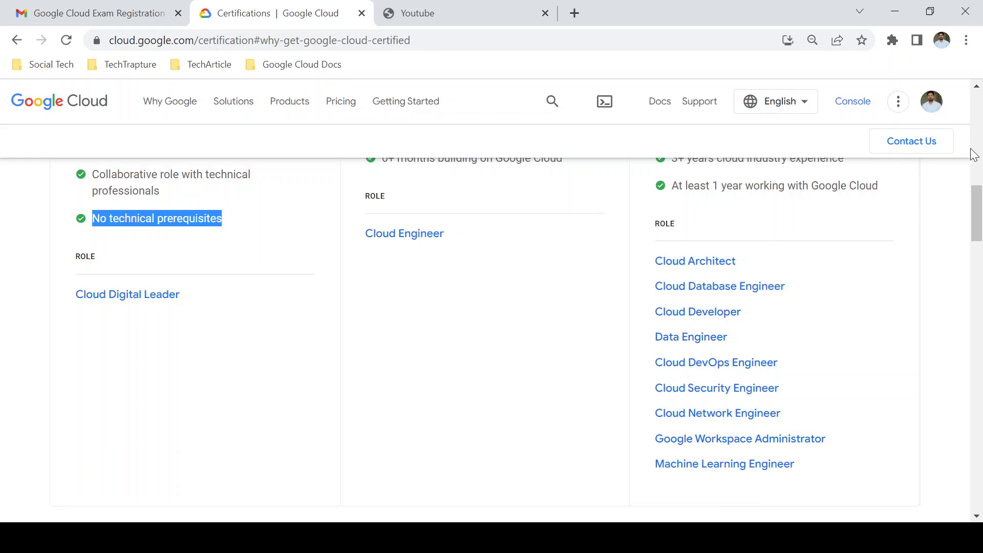
scroll(down, 3)
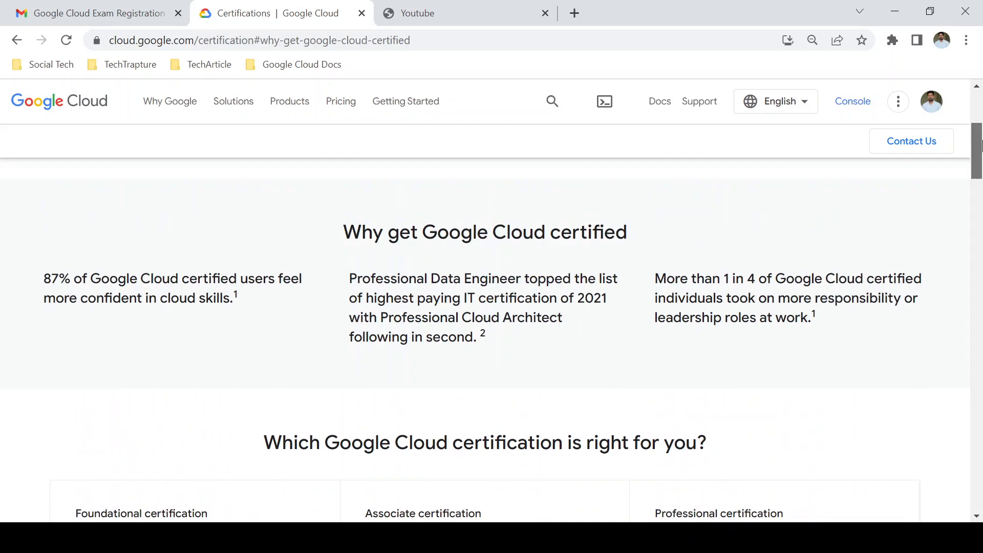
scroll(up, 3)
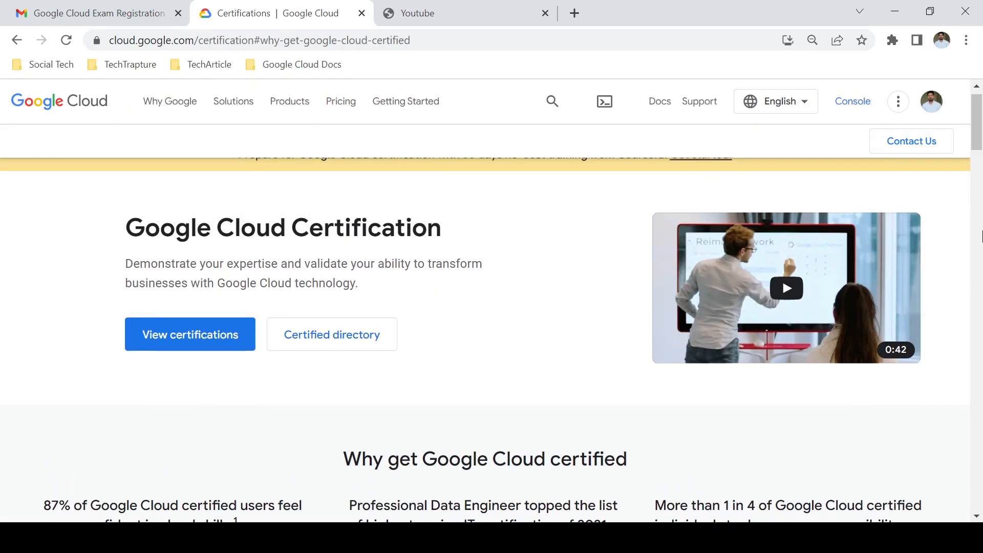
scroll(down, 3)
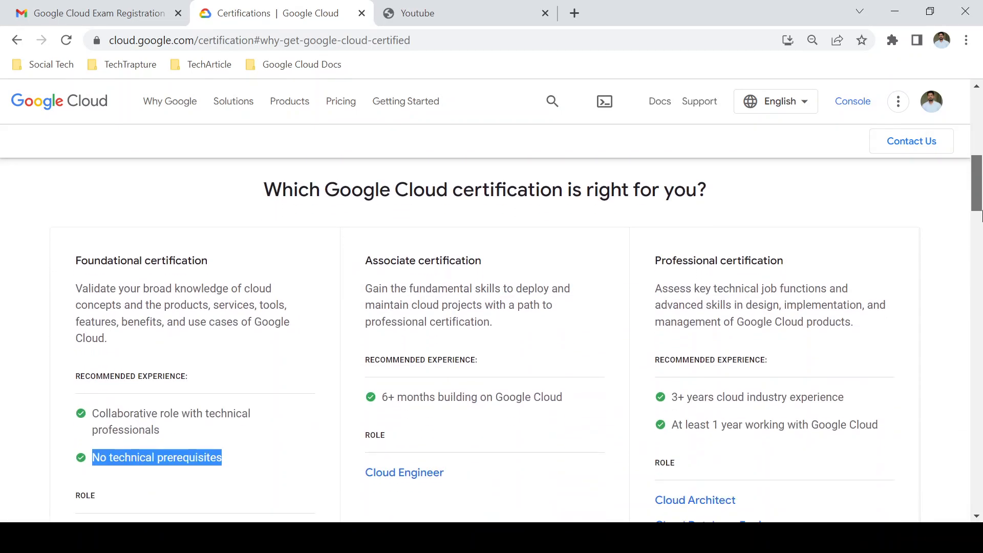
scroll(down, 3)
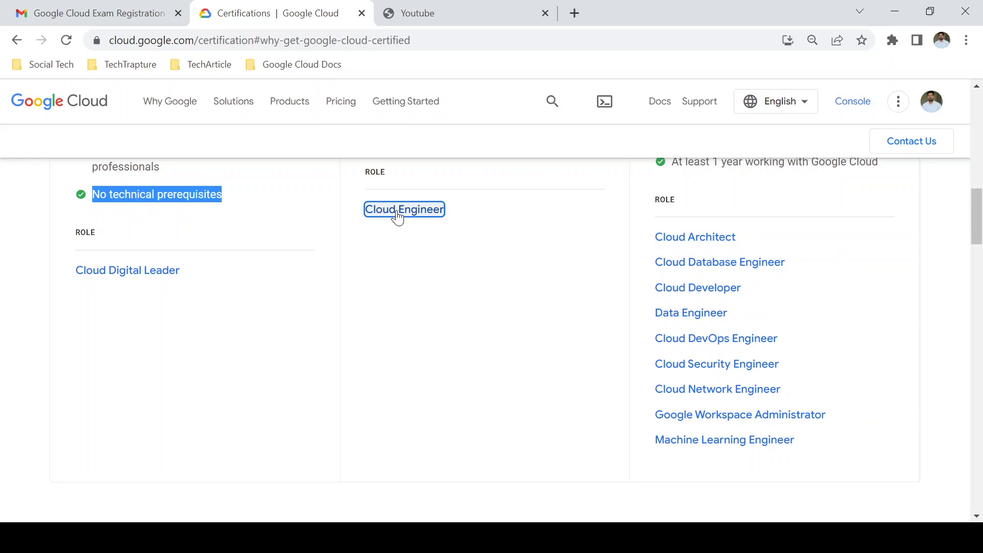
Open the Associate Cloud Engineer certification page and read its introduction.
click(404, 209)
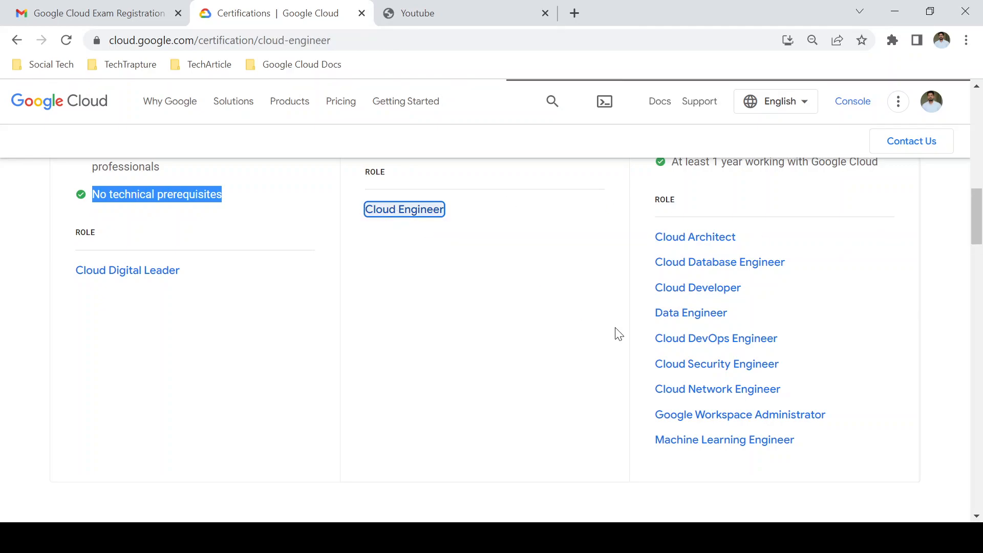
click(404, 209)
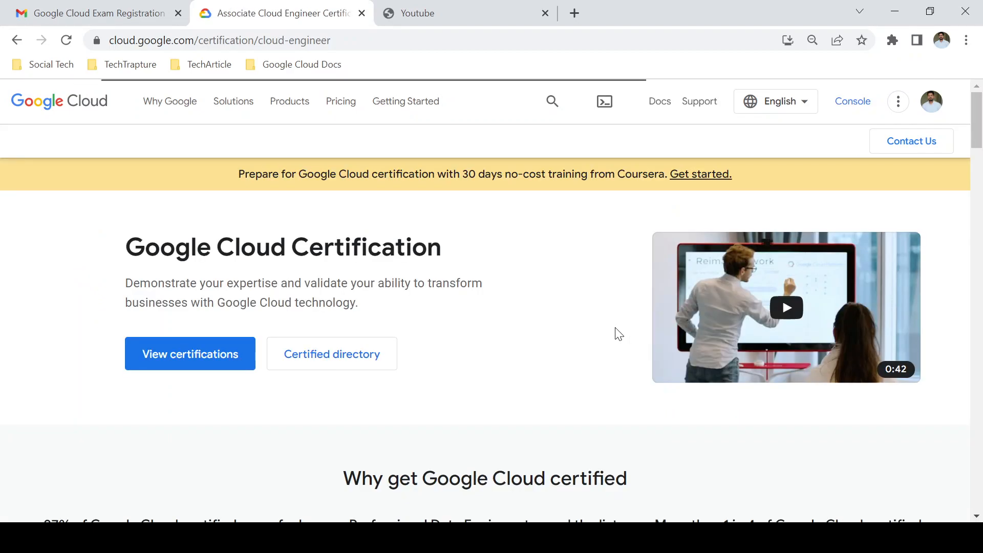
click(189, 354)
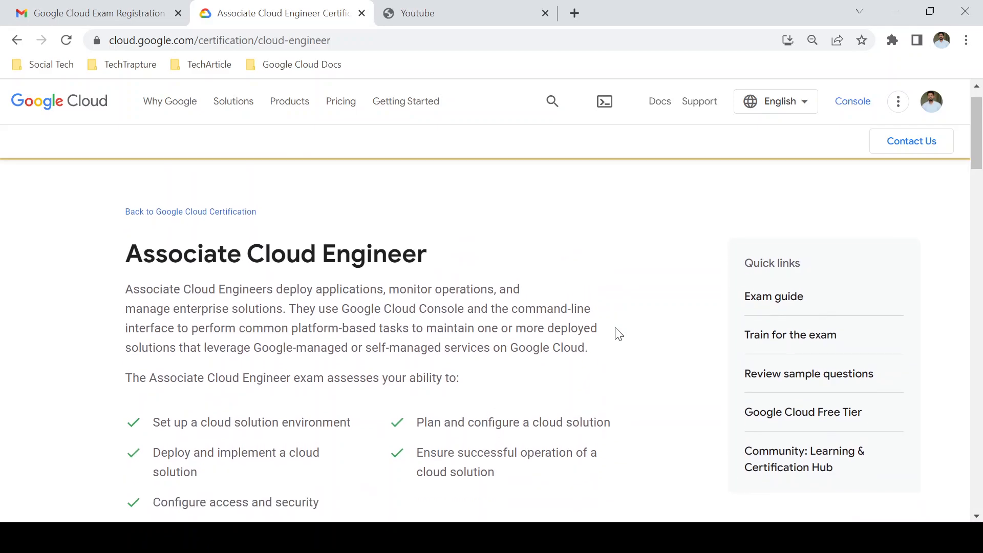
scroll(down, 3)
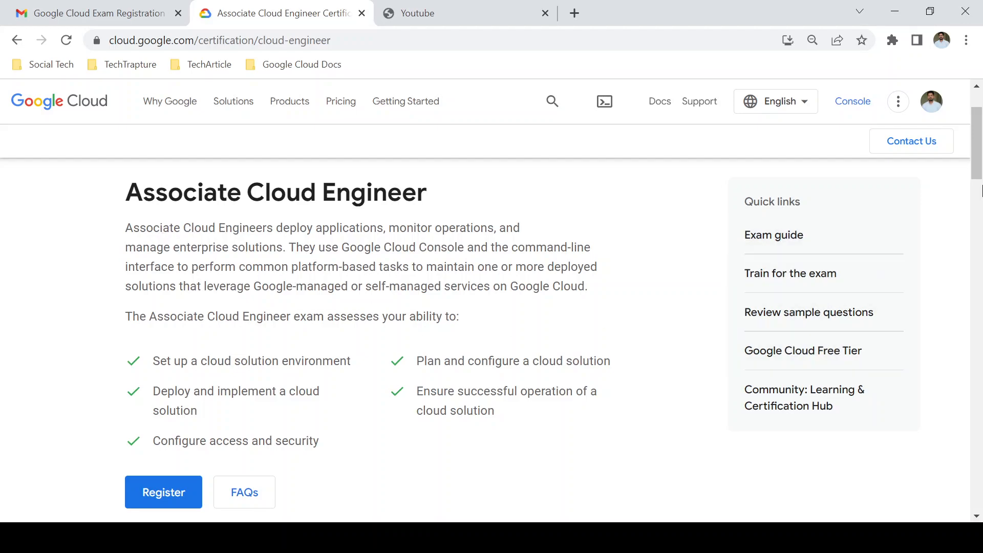
scroll(down, 3)
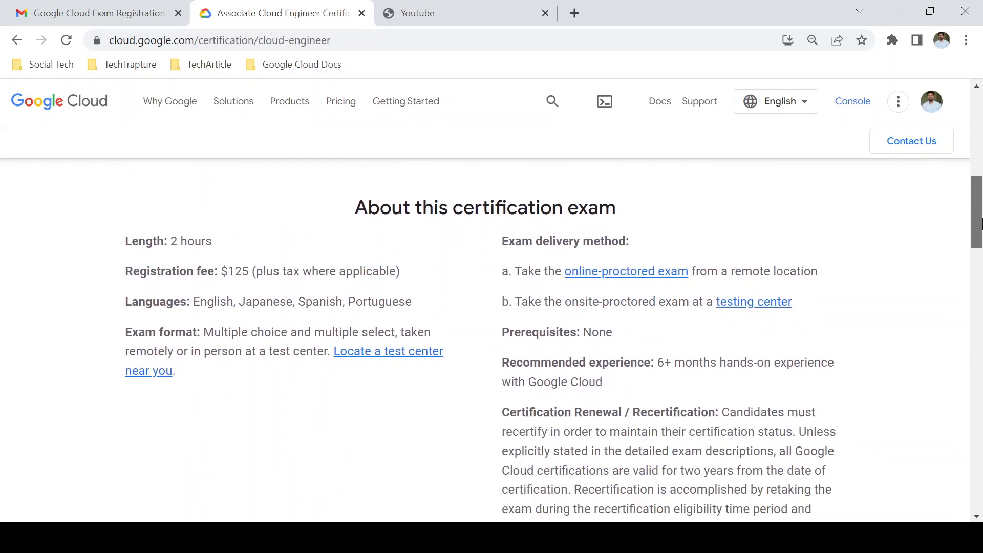
scroll(down, 3)
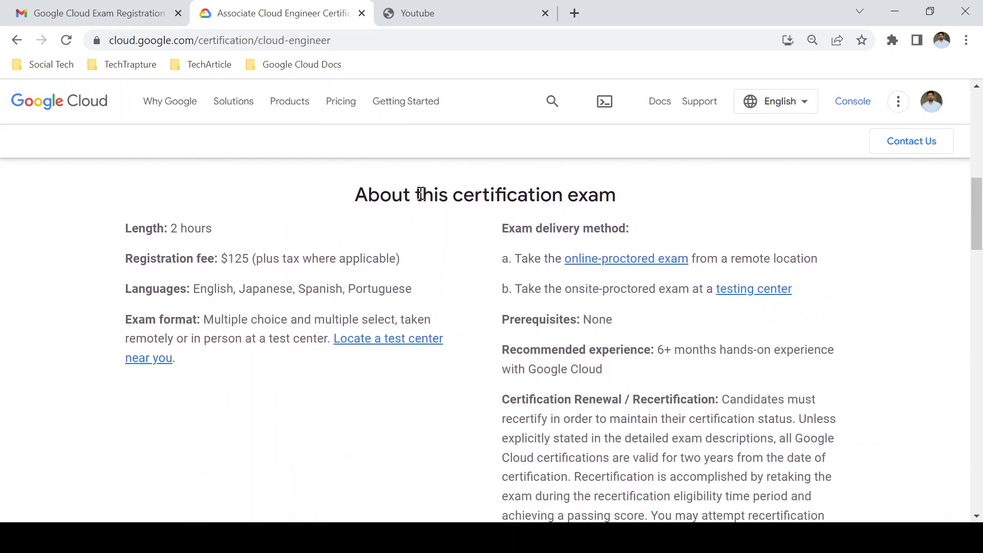
Scroll through the exam overview and the skills the exam assesses.
double_click(430, 194)
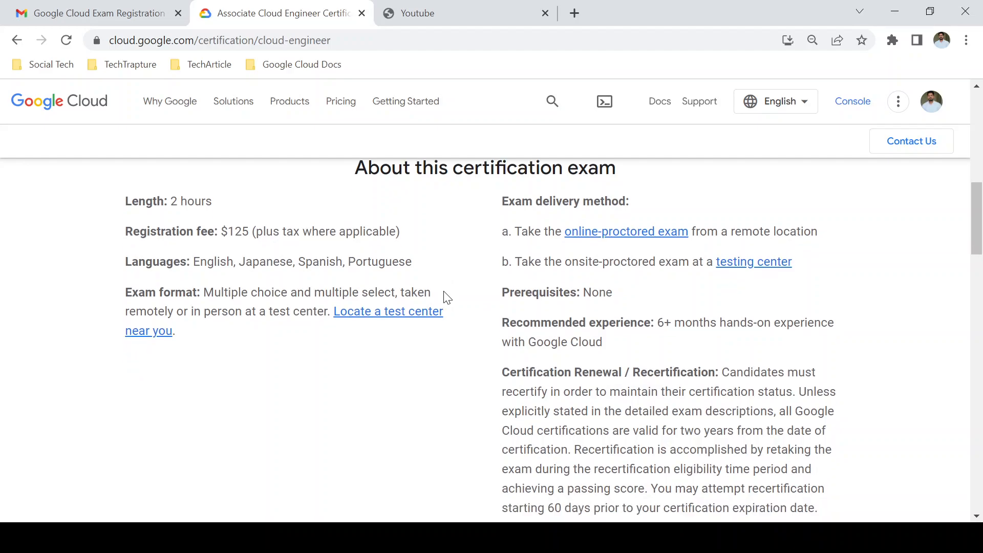
scroll(down, 3)
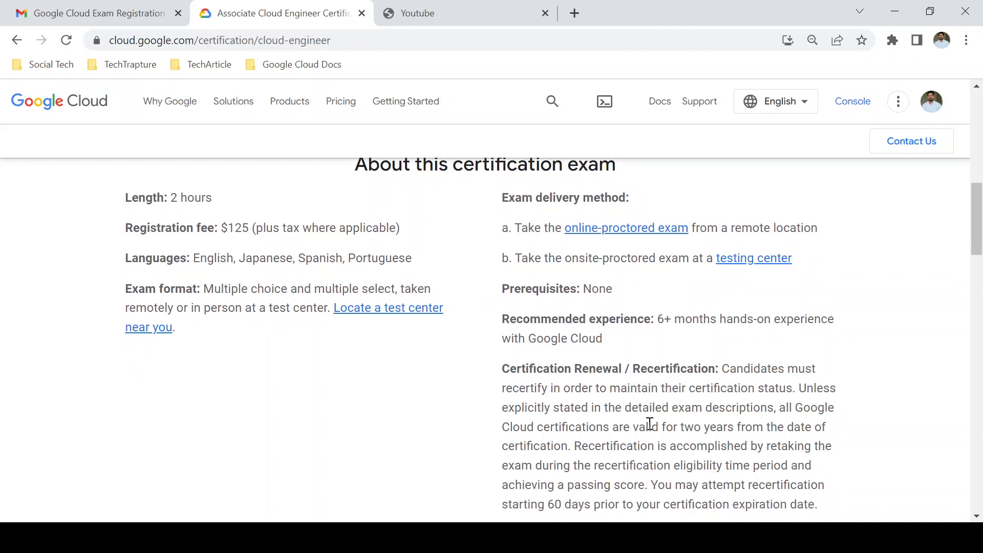
scroll(down, 3)
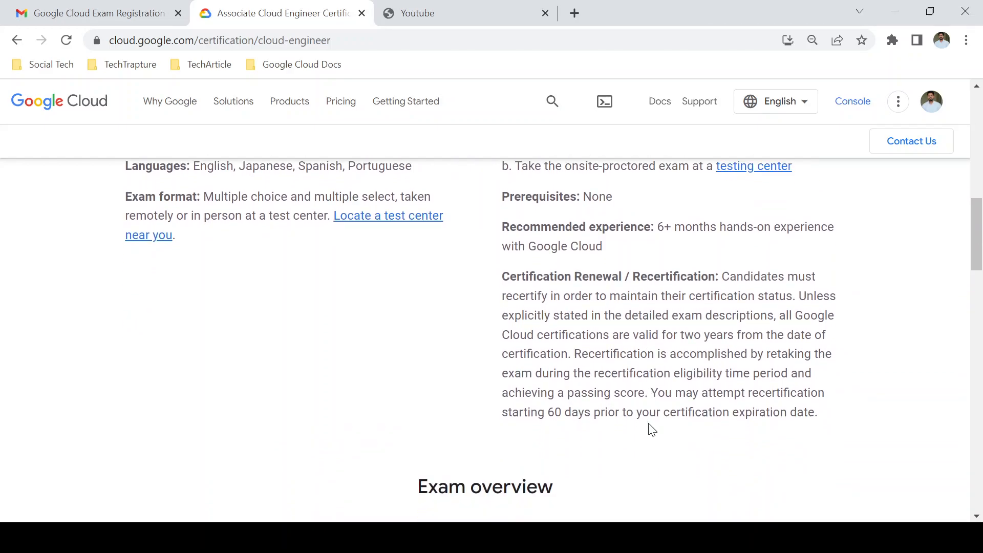
scroll(down, 3)
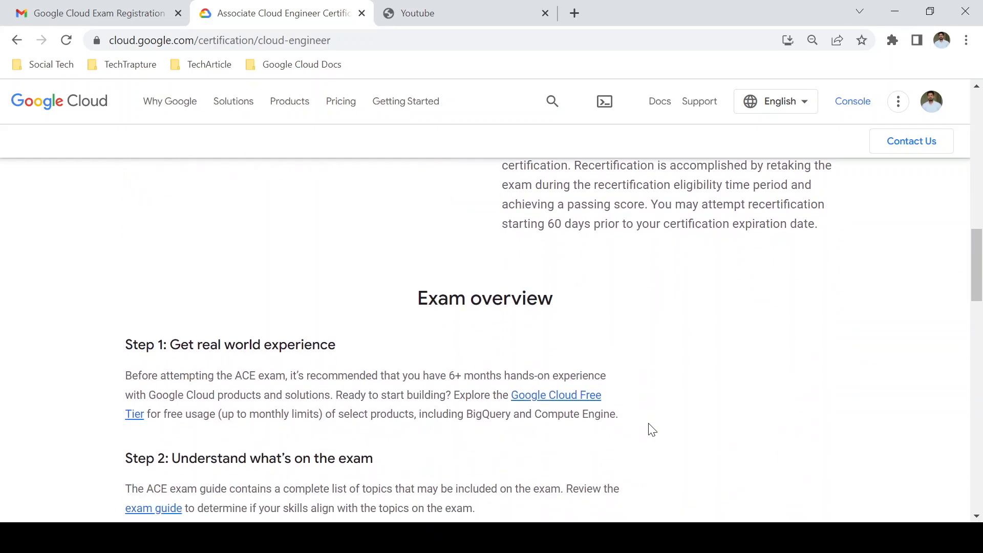
scroll(down, 3)
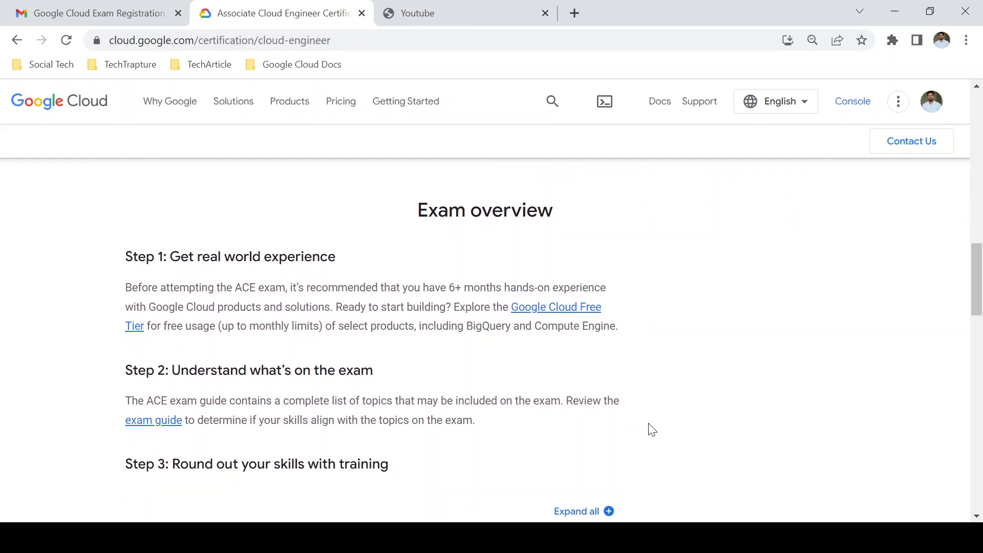
scroll(down, 3)
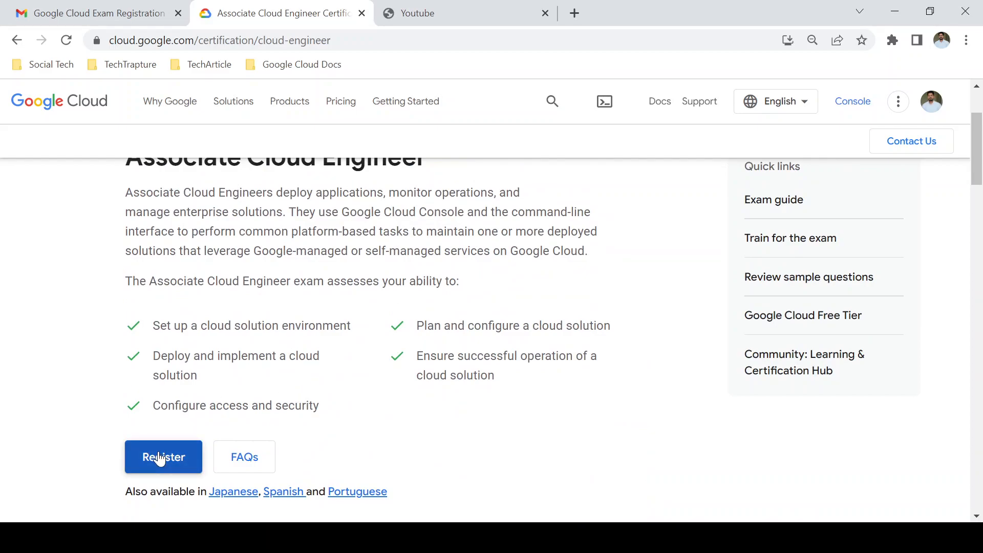
Open Kryterion Webassessor's Google Cloud site and submit the account login.
click(163, 456)
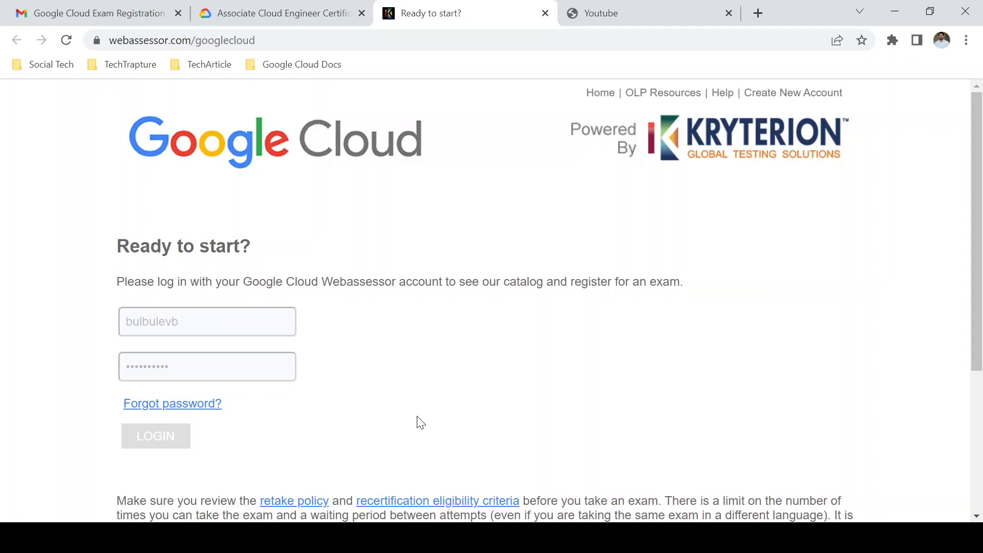
click(156, 436)
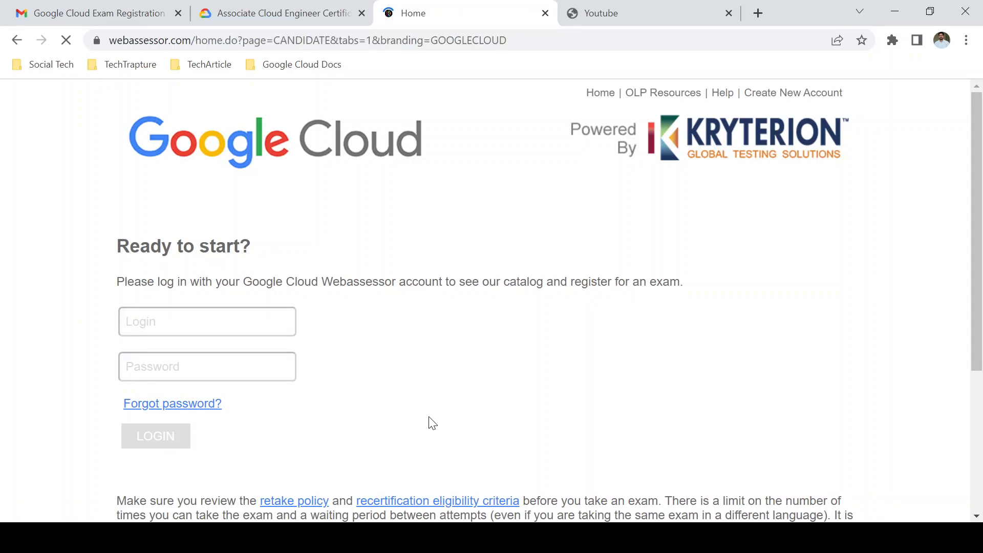
Finish logging in and begin exam registration from the Webassessor home page.
click(155, 436)
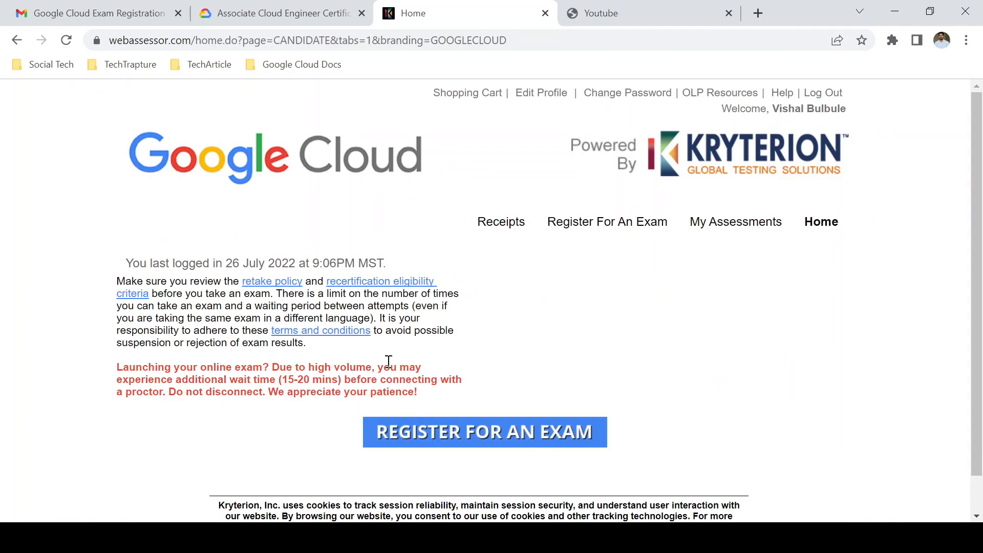
mouse_move(796, 271)
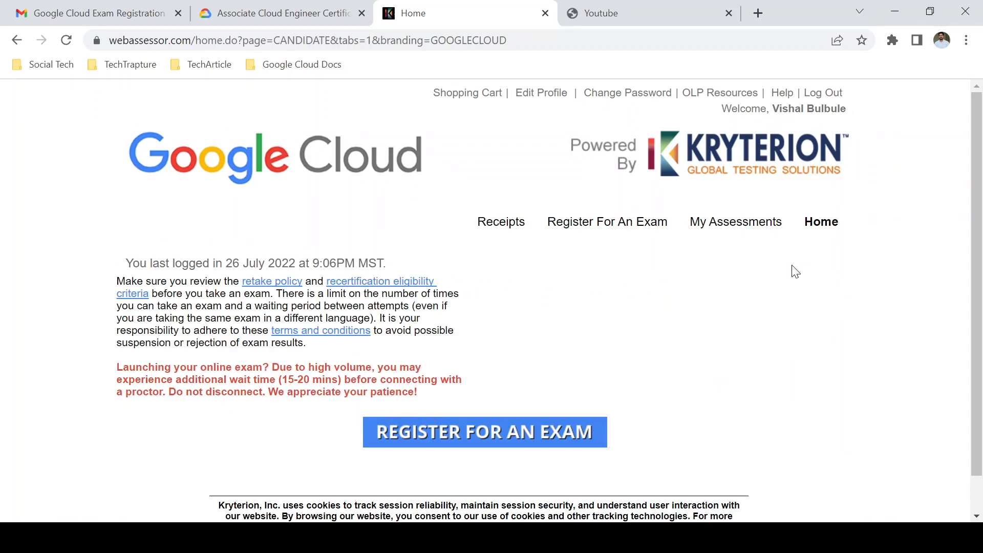
mouse_move(947, 224)
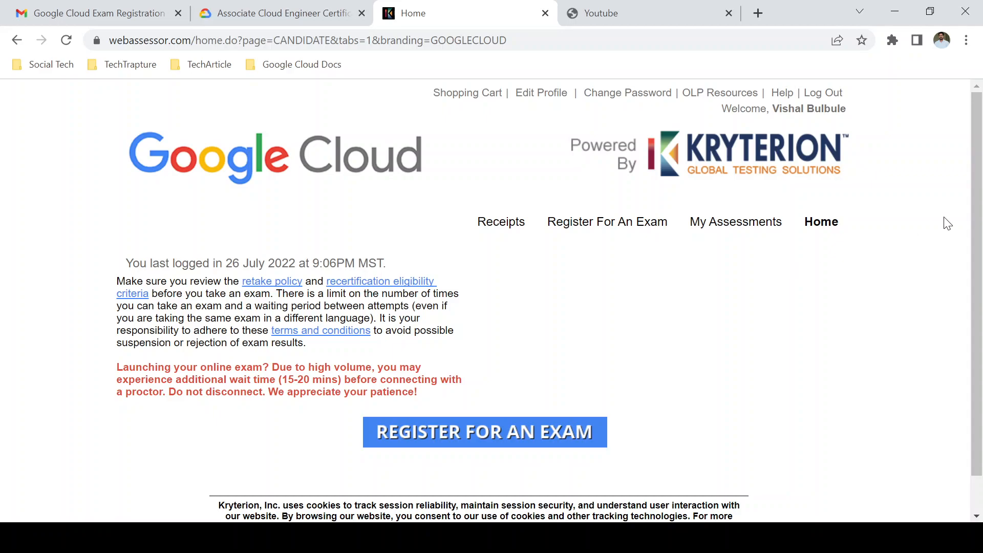
mouse_move(423, 442)
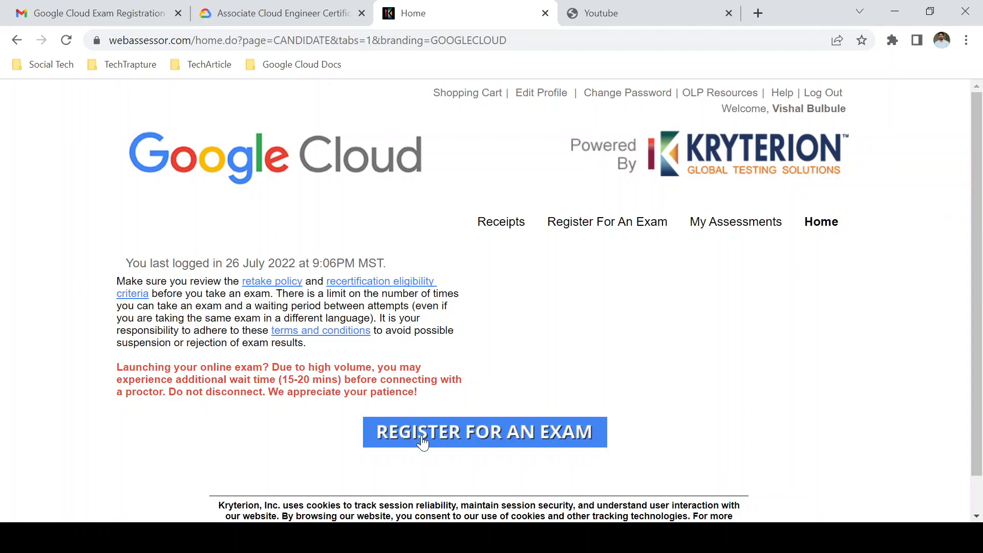
click(484, 431)
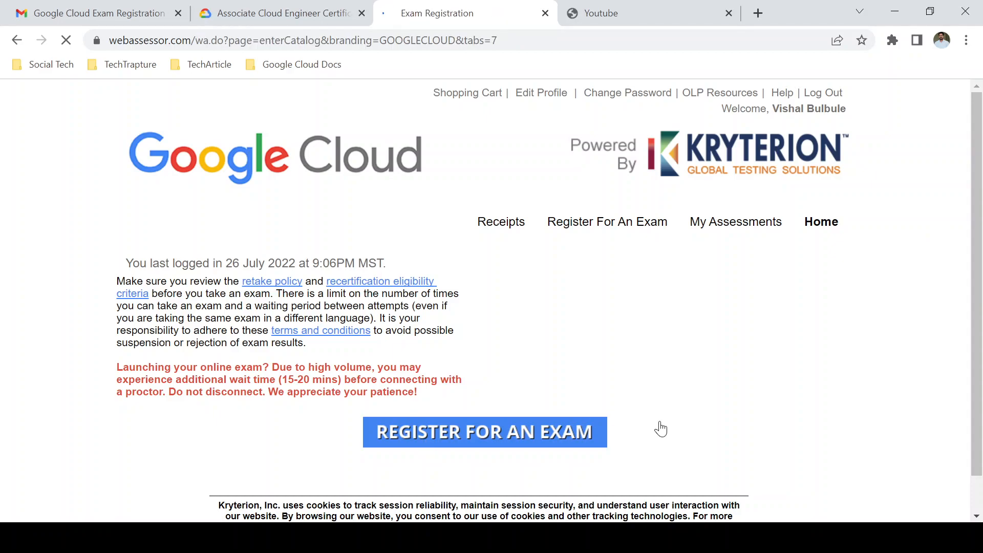
Browse the exam catalog, expanding then collapsing Cloud Digital Leader's Buy Now options.
click(484, 431)
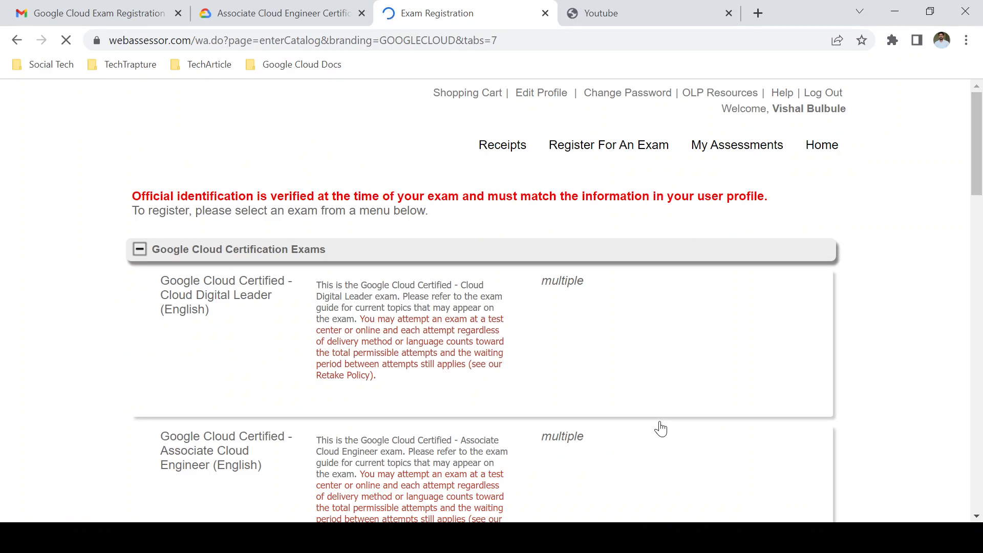
scroll(down, 3)
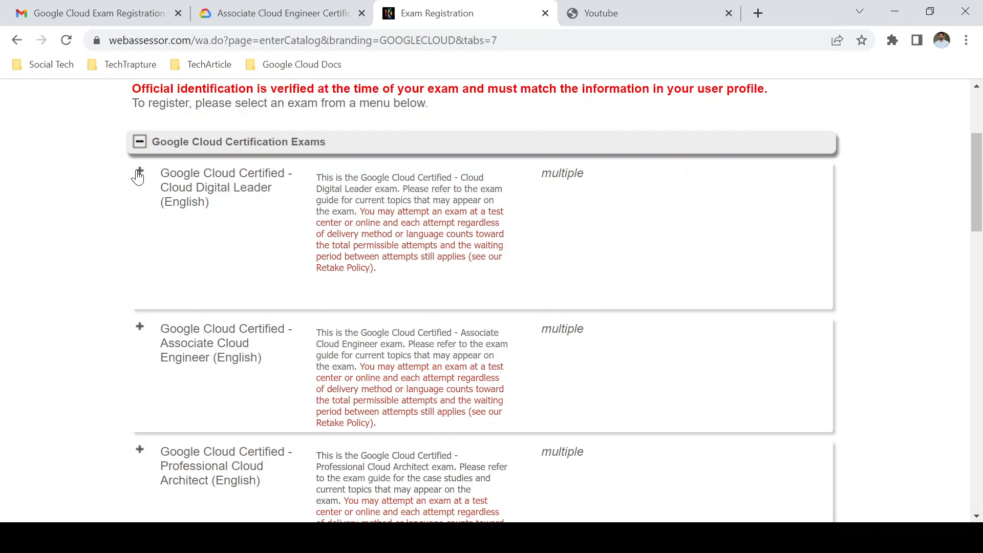
mouse_move(372, 280)
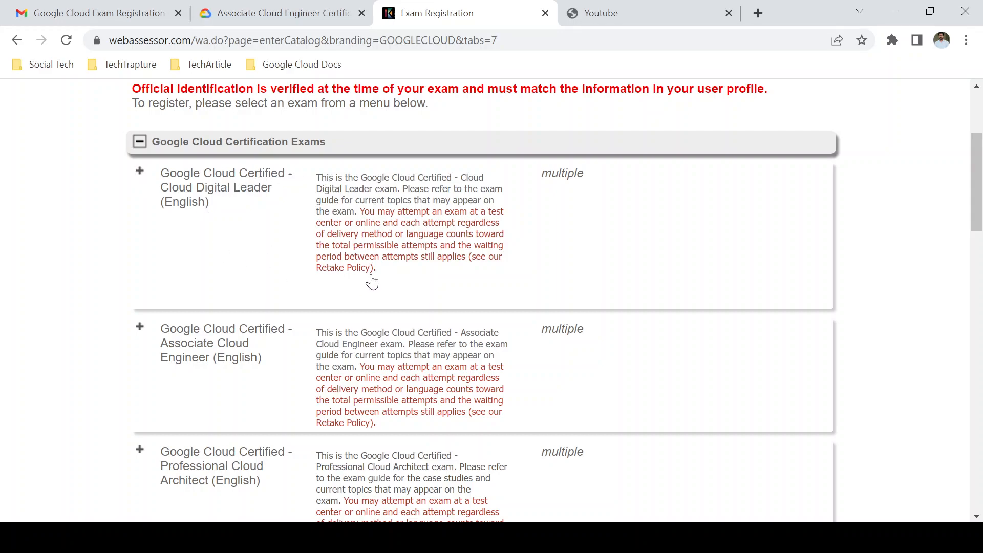
mouse_move(372, 281)
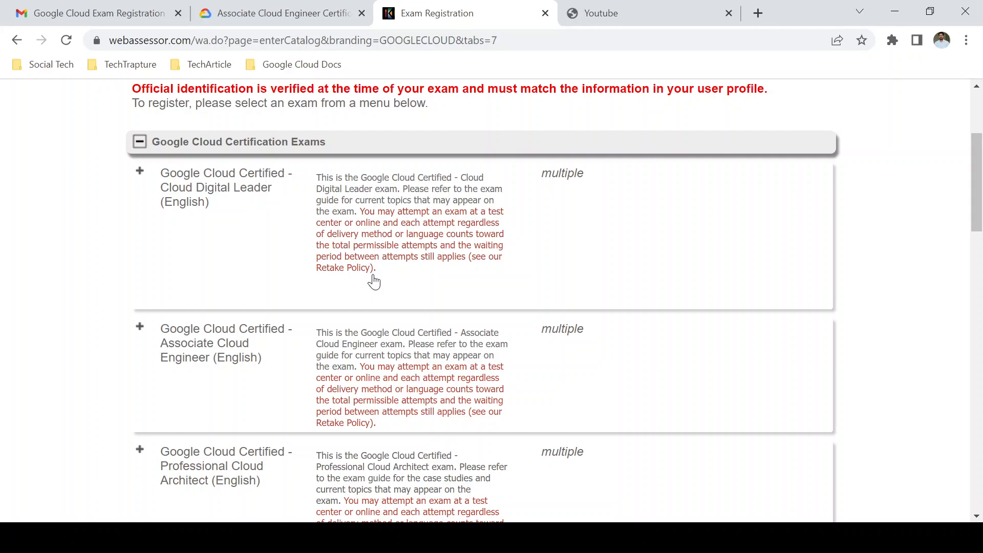
mouse_move(290, 209)
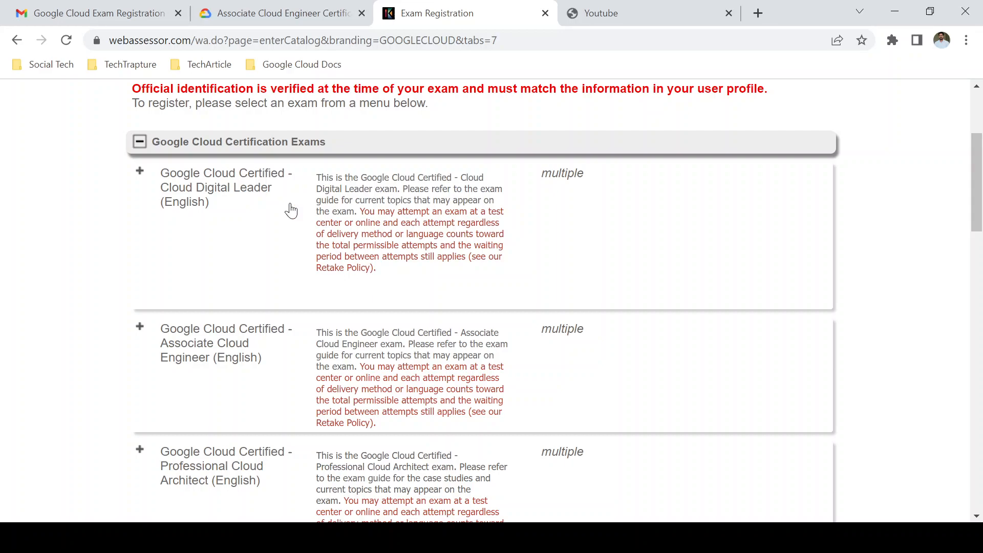
mouse_move(179, 155)
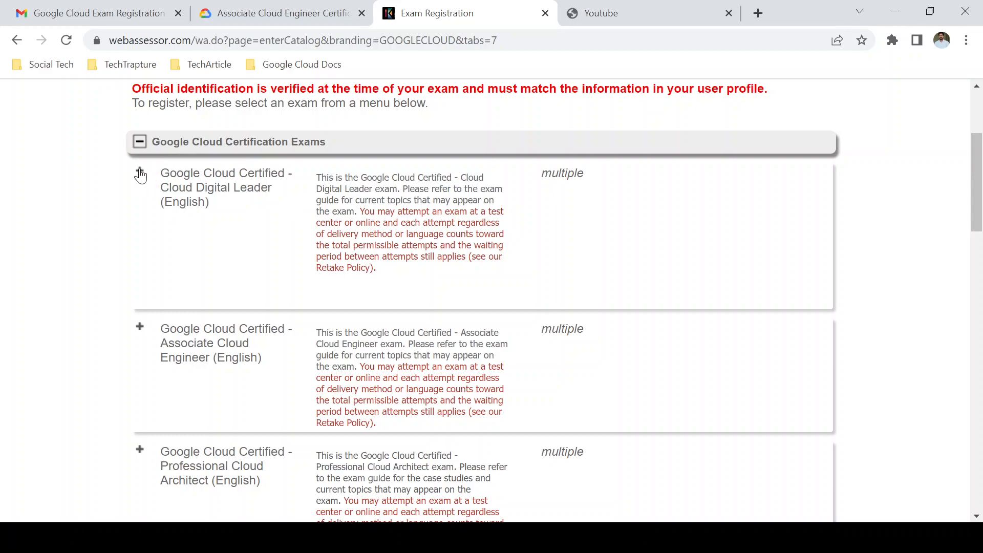
click(139, 174)
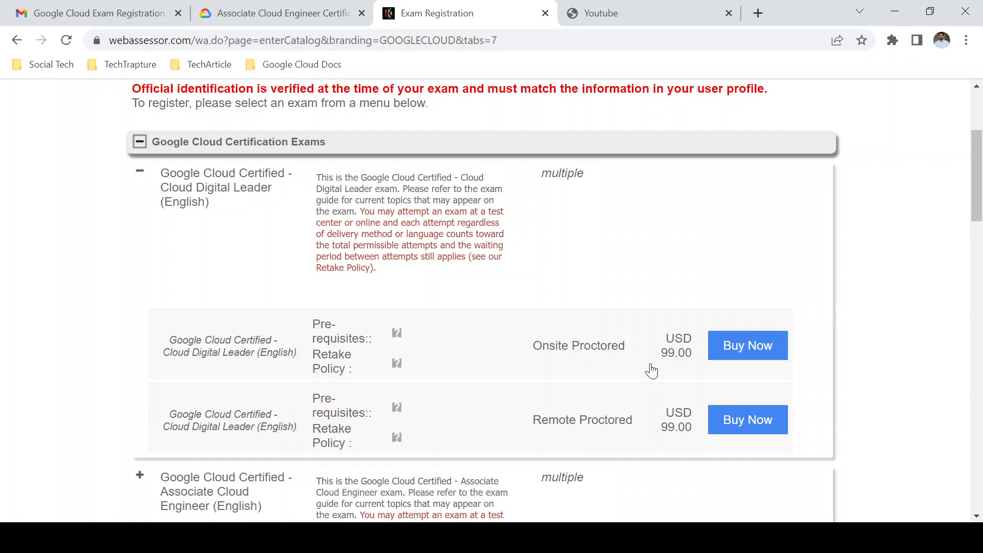
mouse_move(830, 258)
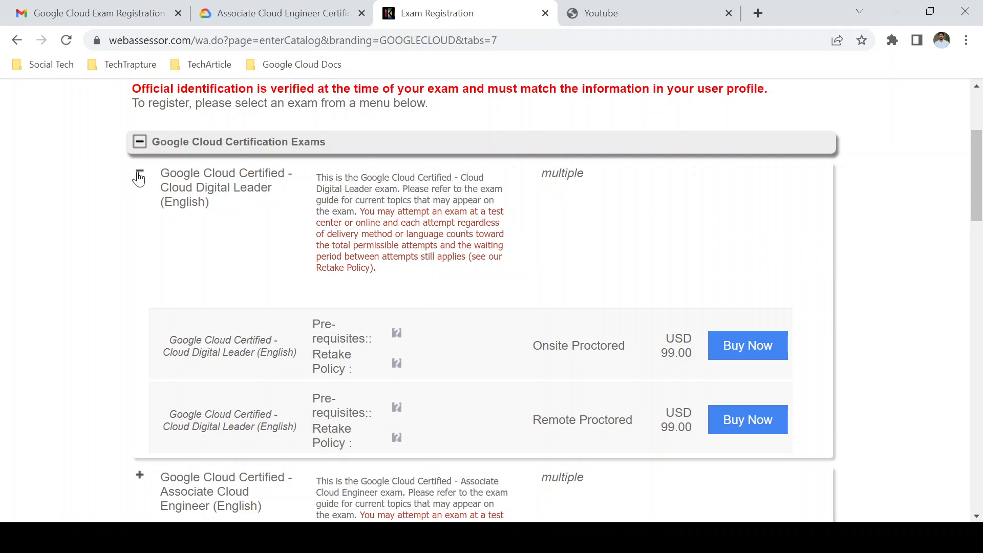
click(138, 178)
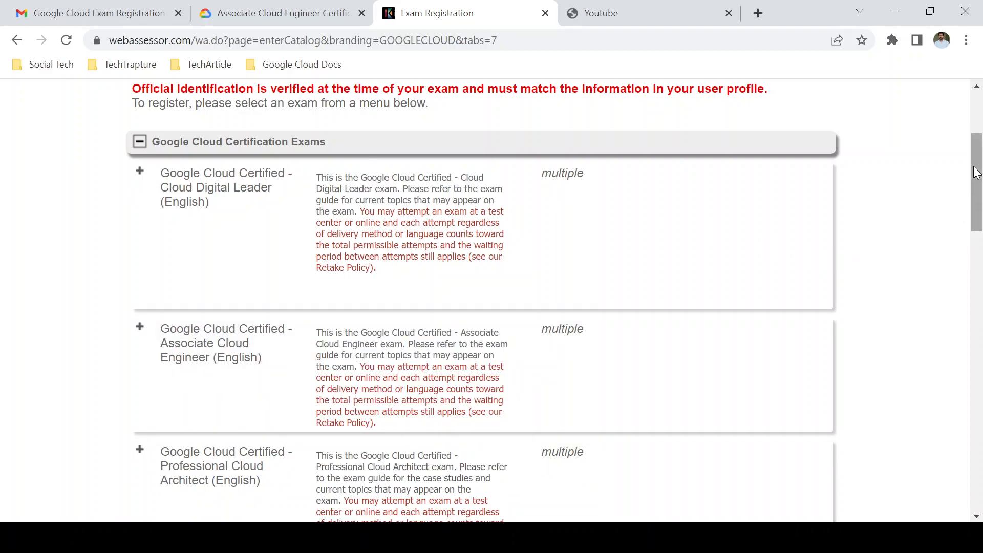
Expand the Professional Cloud DevOps Engineer and Professional Cloud Developer exam options.
scroll(down, 3)
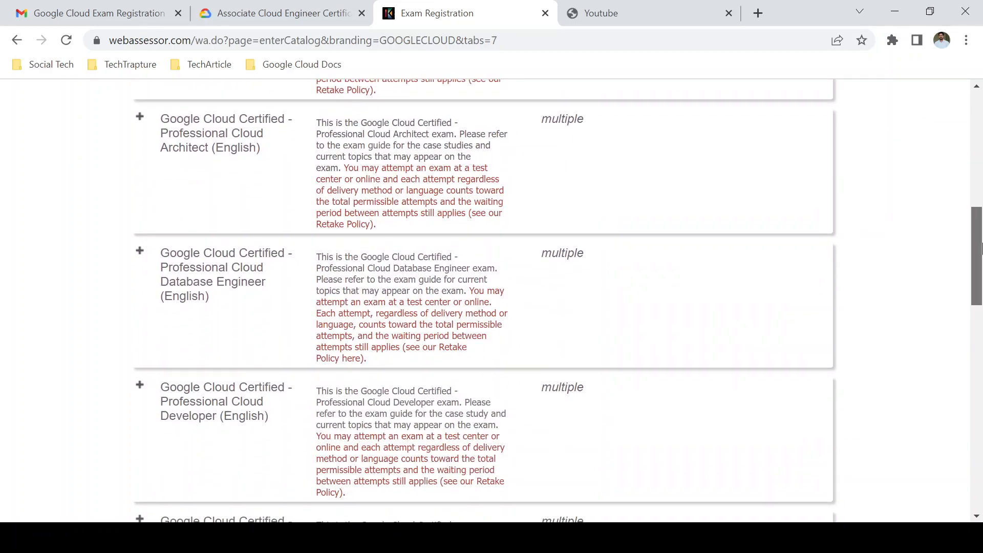
scroll(down, 3)
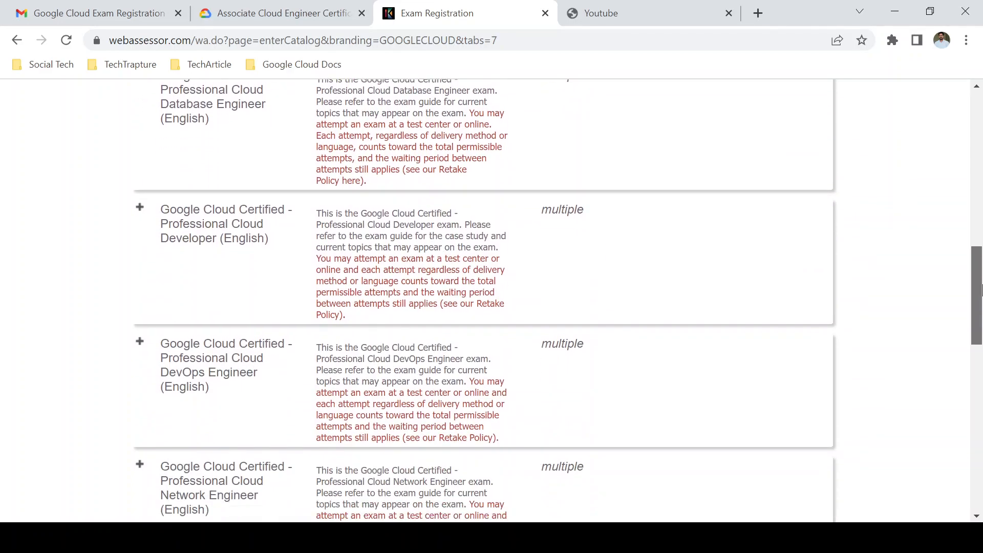
scroll(down, 3)
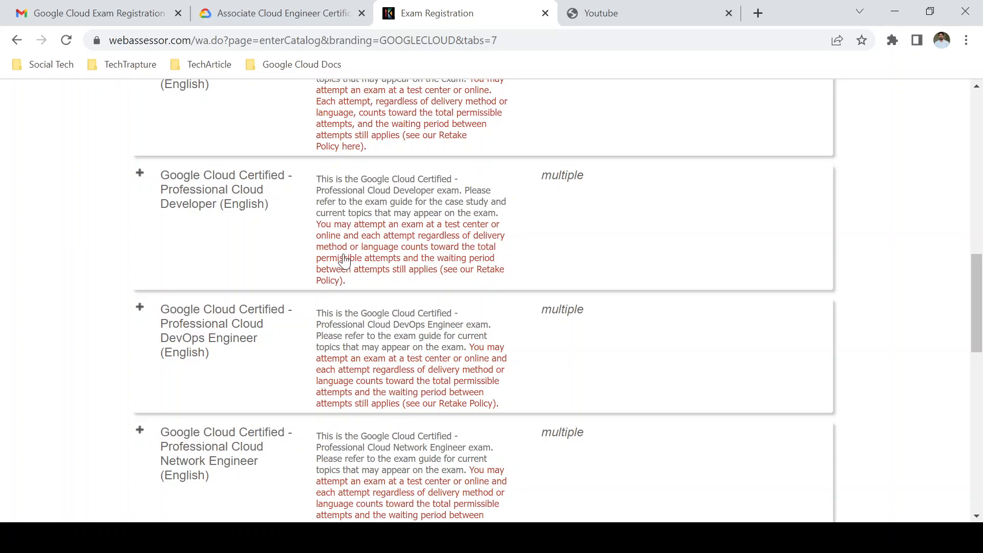
click(139, 308)
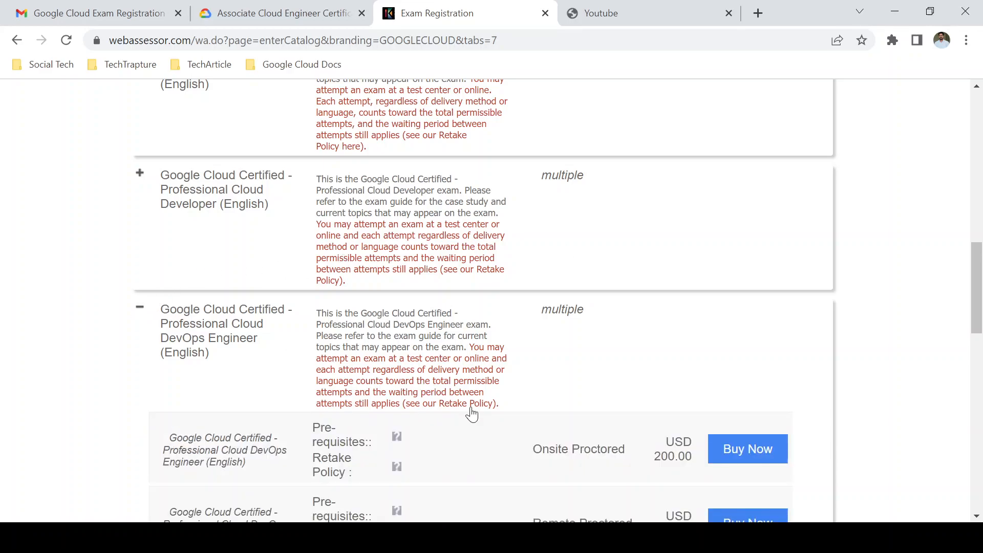
scroll(down, 3)
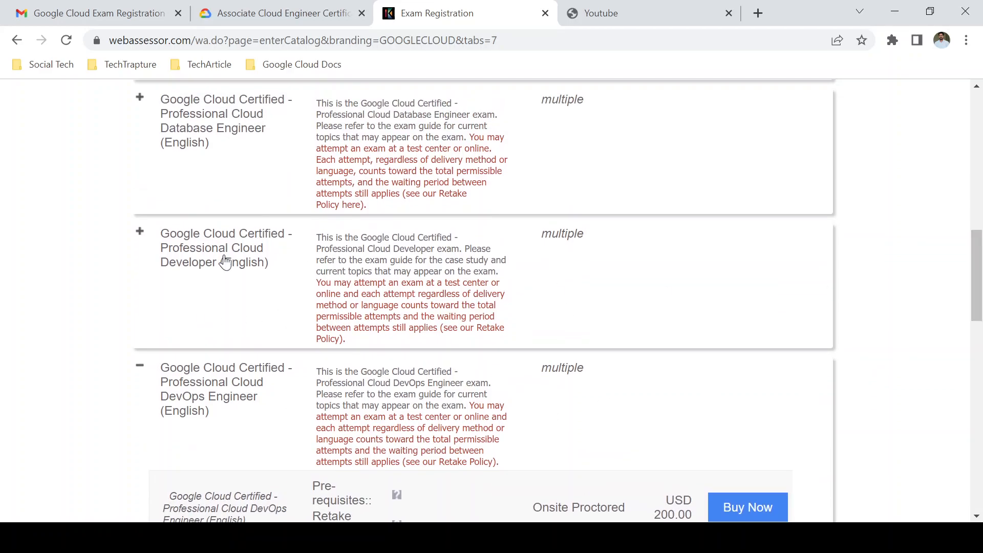
click(140, 232)
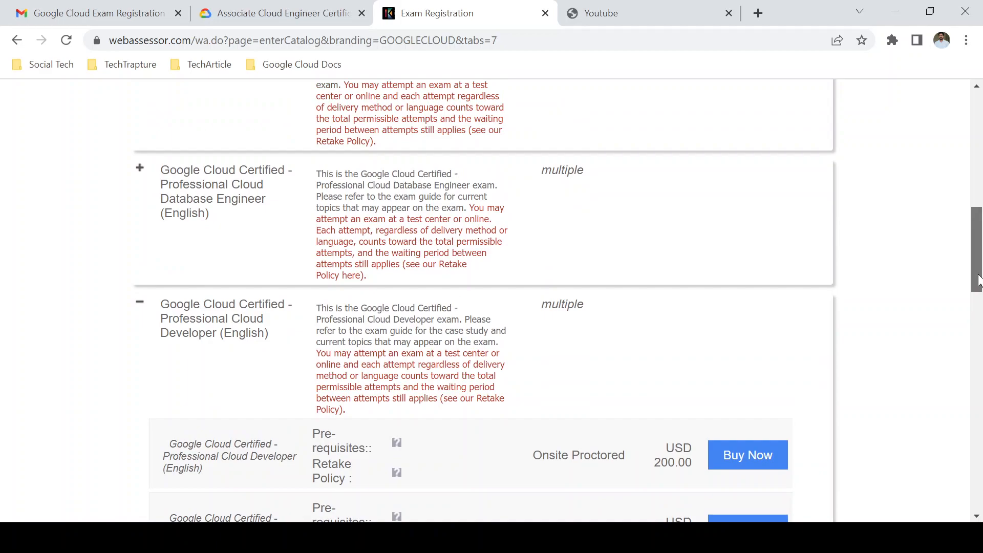
Expand Professional Cloud Database Engineer, then collapse Professional Cloud Developer.
scroll(down, 3)
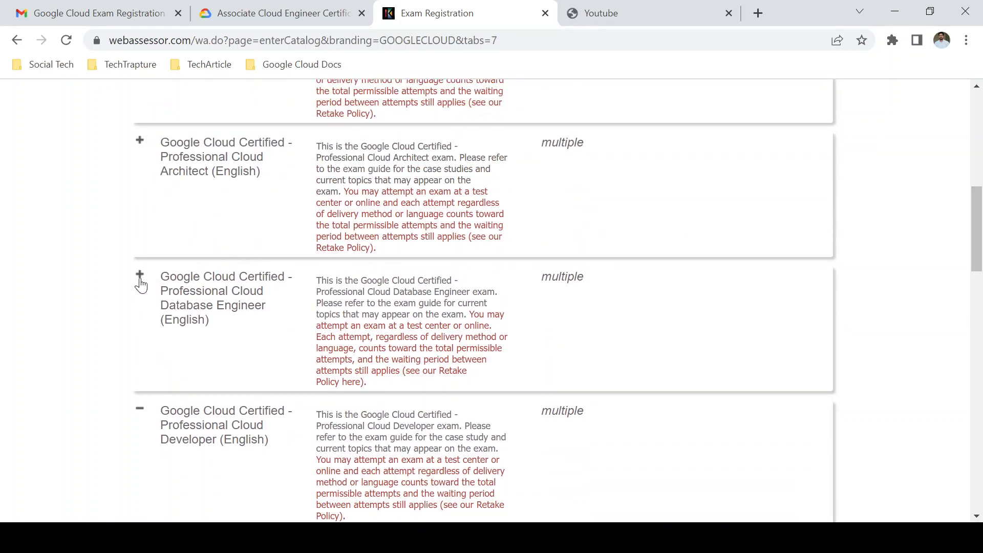
click(140, 276)
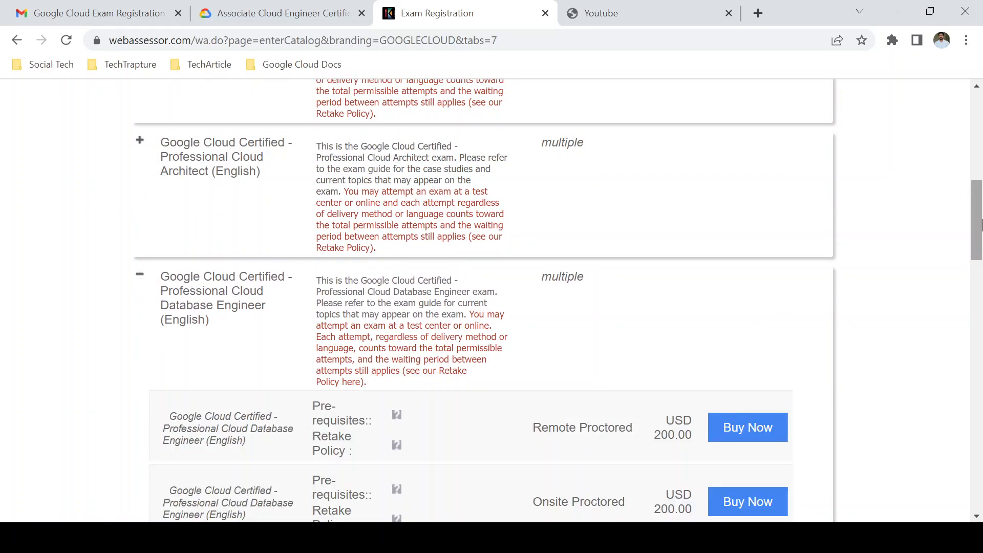
scroll(down, 3)
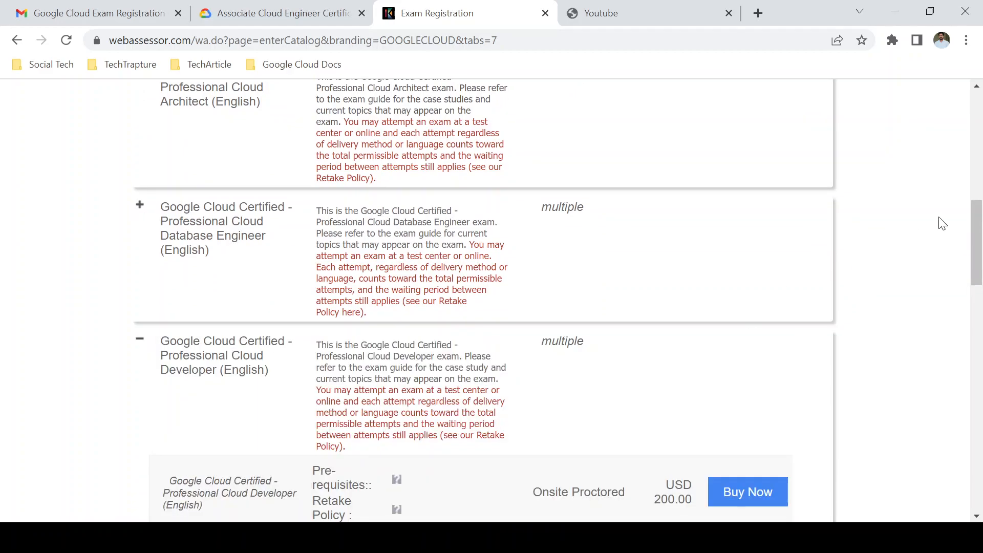
scroll(down, 3)
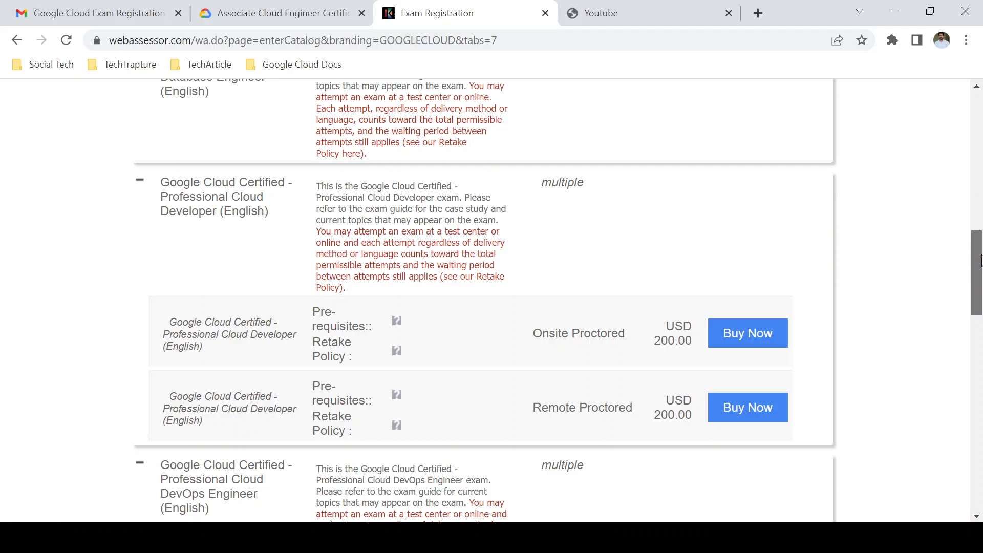
scroll(down, 3)
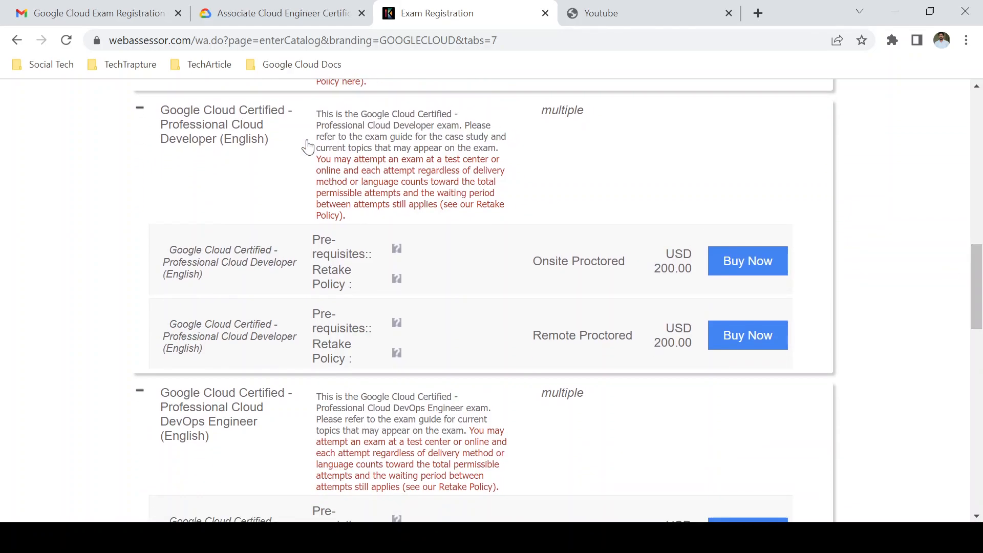
click(139, 108)
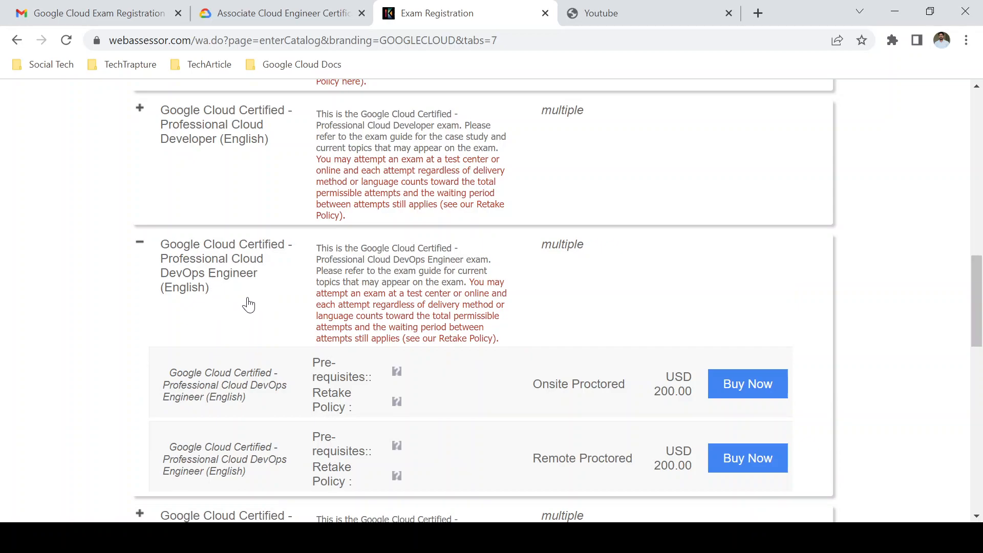
mouse_move(541, 404)
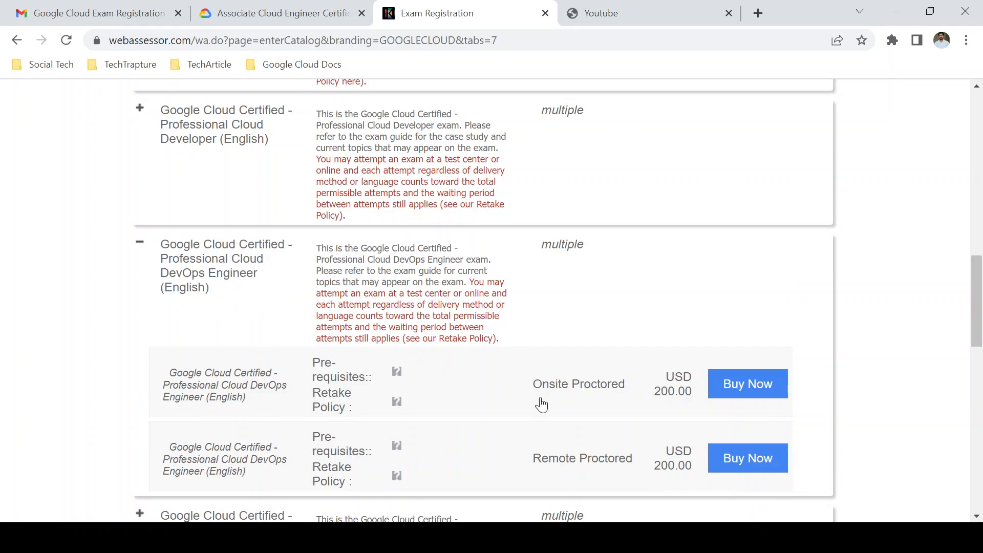
mouse_move(572, 467)
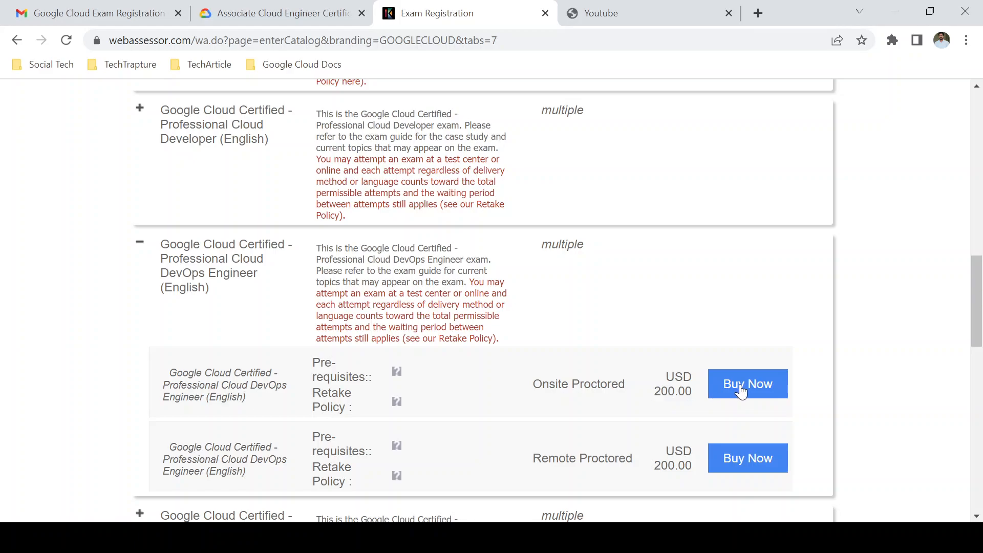
Buy the onsite proctored DevOps Engineer exam and search Pune testing centers.
click(140, 242)
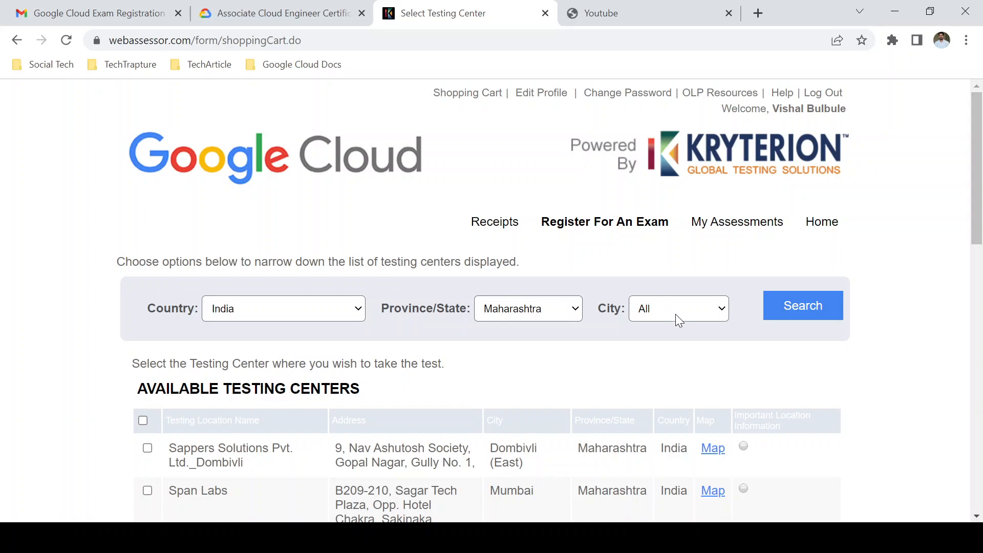
click(679, 308)
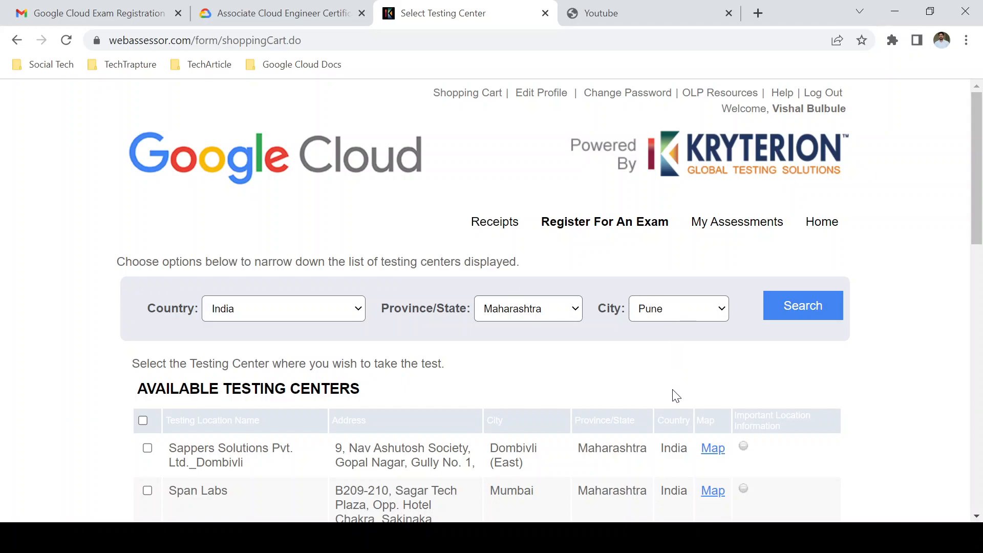
click(802, 305)
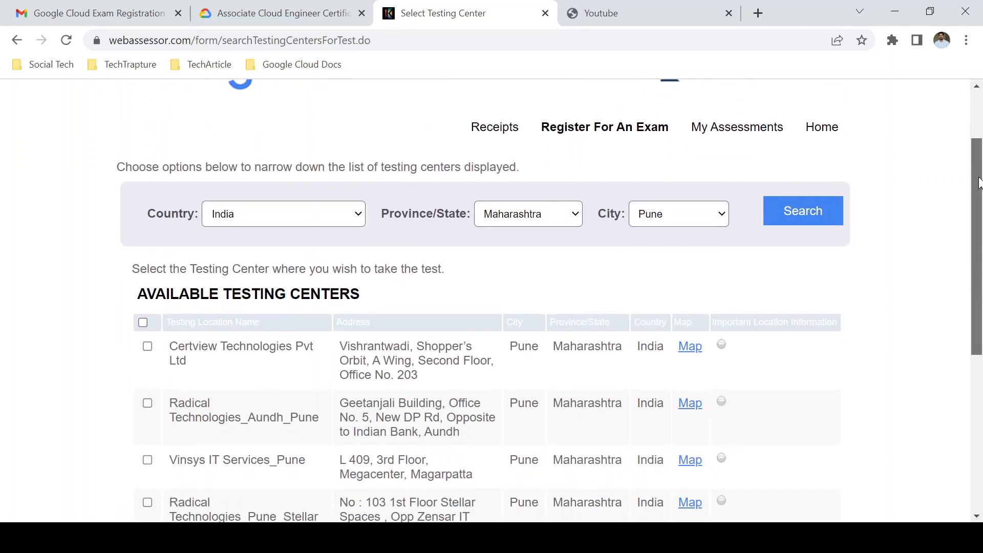
Select Radical Technologies_Aundh_Pune as the testing center.
scroll(down, 3)
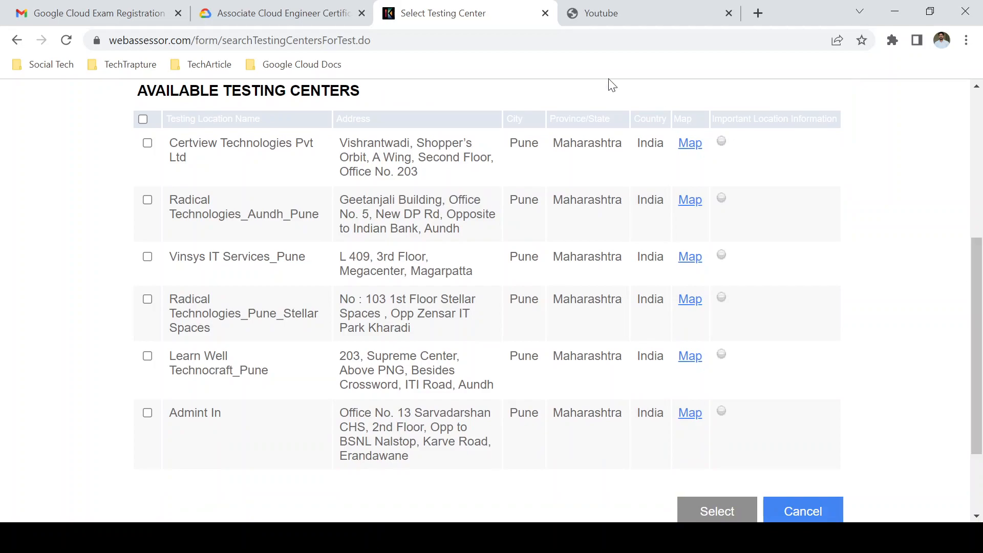
mouse_move(452, 329)
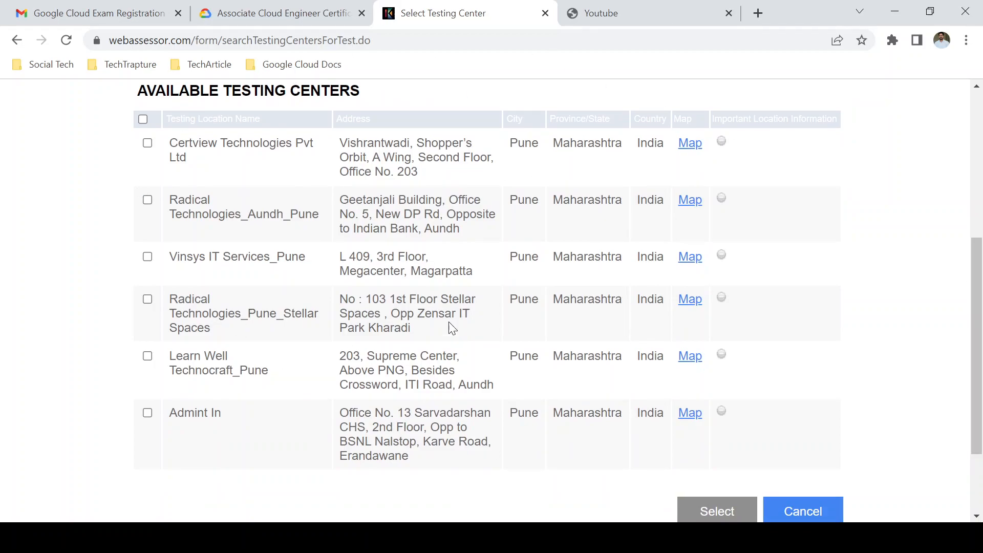
mouse_move(648, 377)
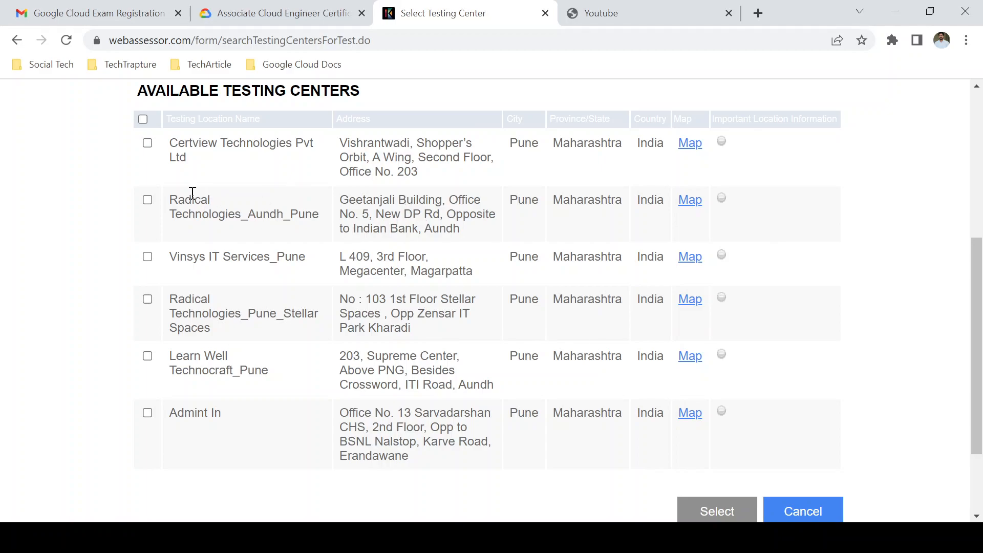
click(147, 199)
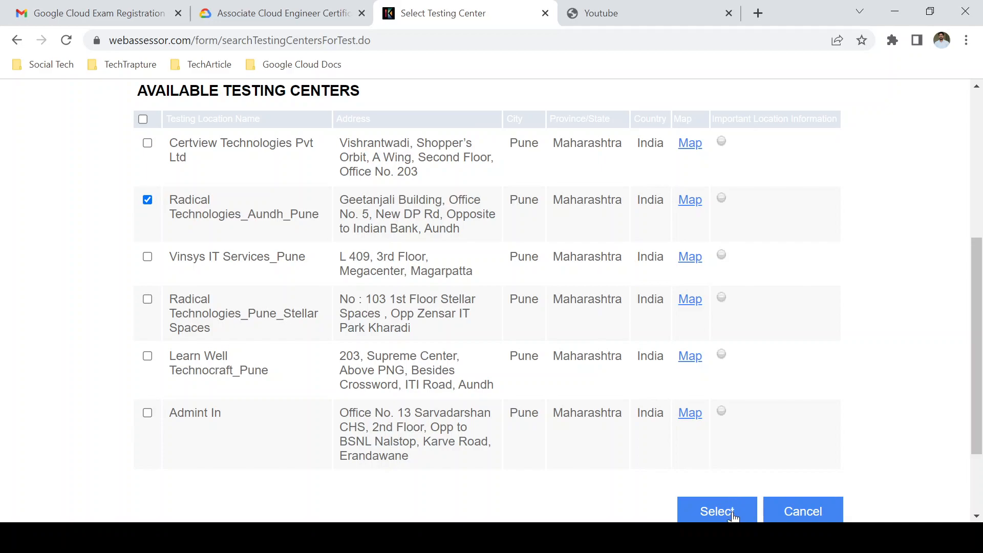
click(716, 510)
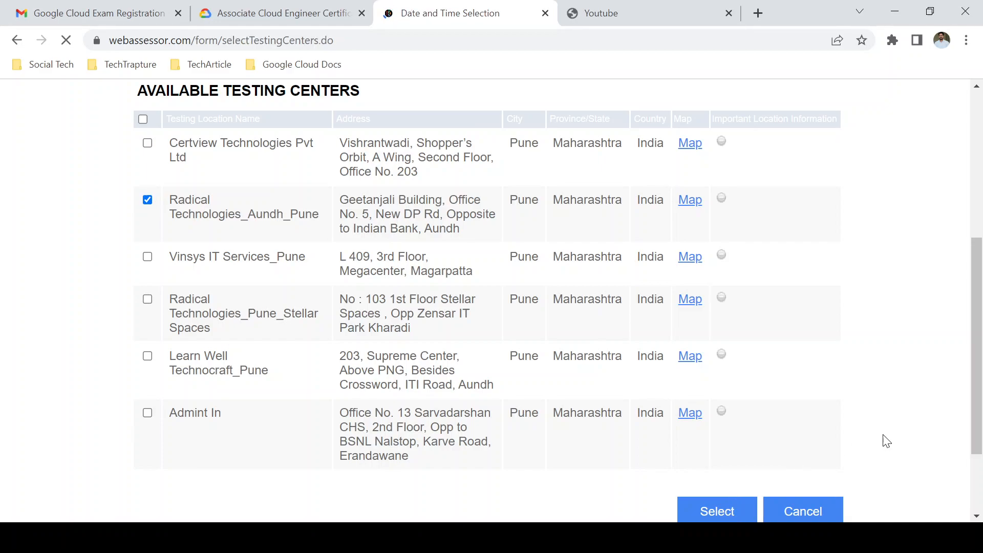
Book Sunday 14 August 2022 at 15:45, then scroll to the exam terms.
click(716, 511)
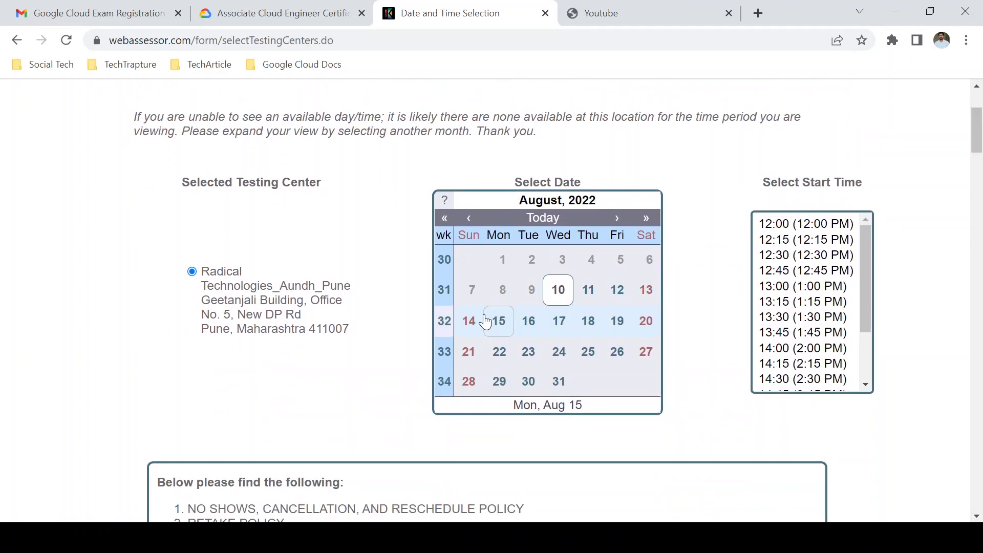
click(469, 321)
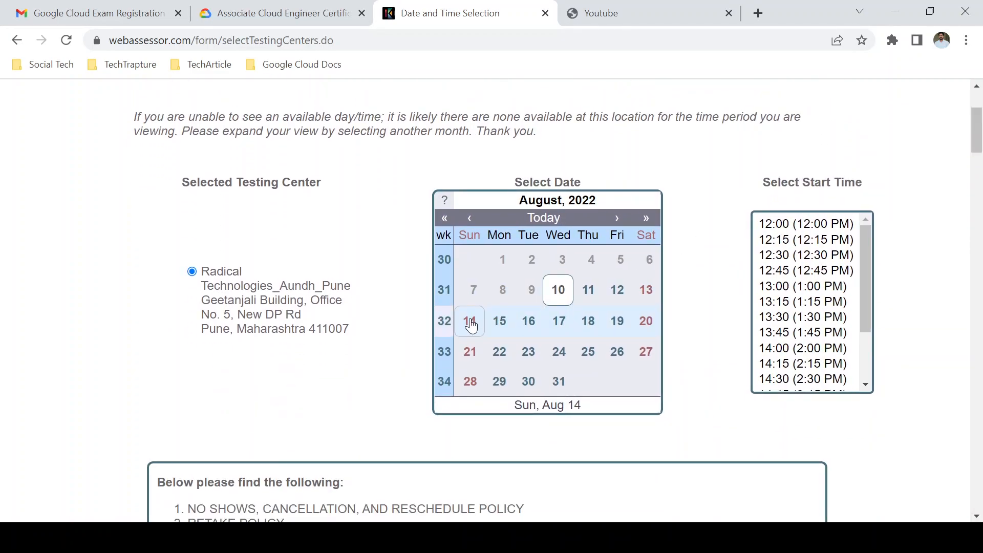
click(470, 320)
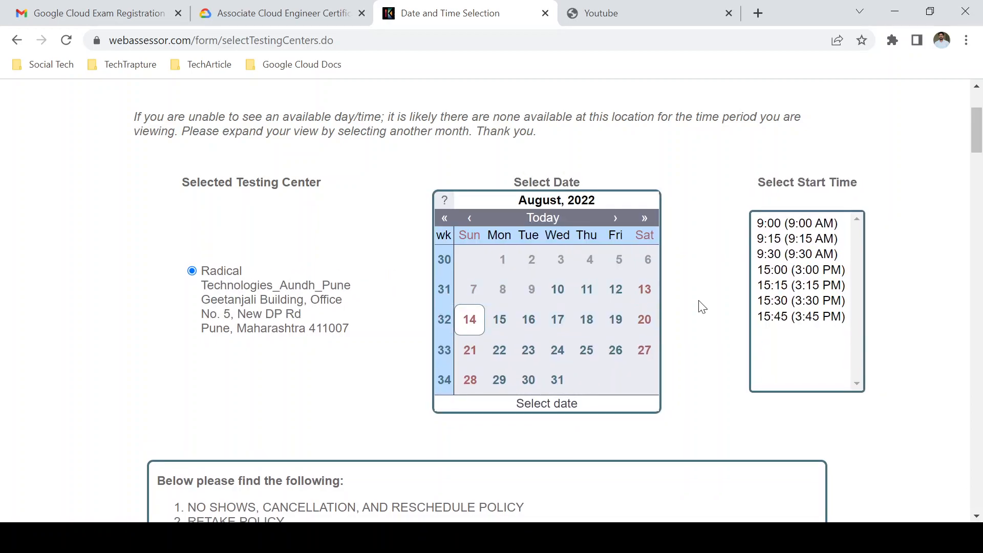
mouse_move(794, 304)
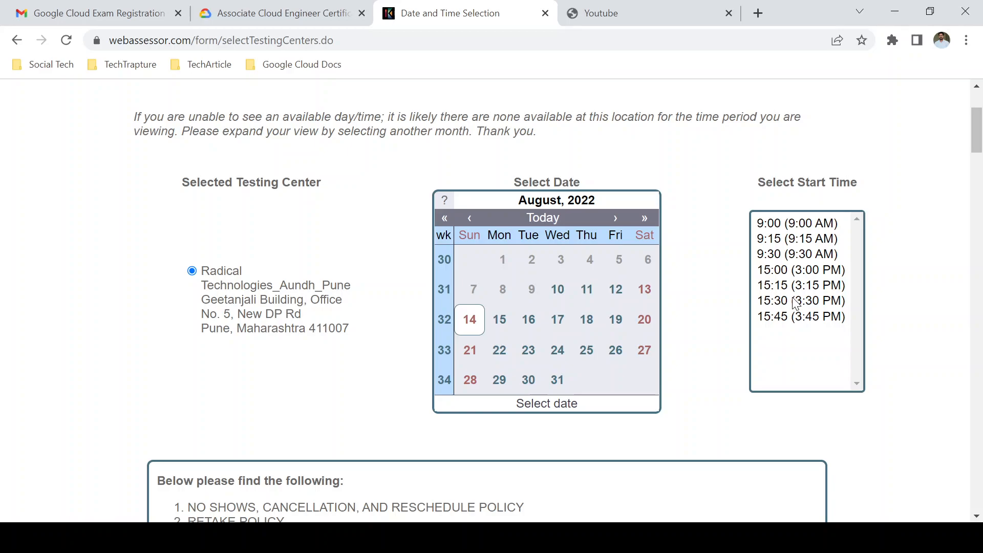
click(801, 316)
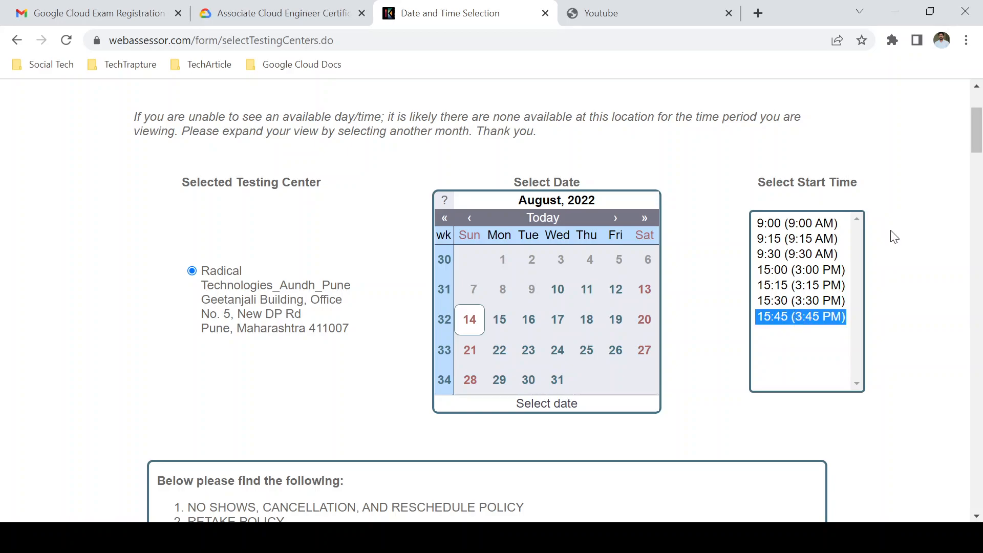
scroll(down, 3)
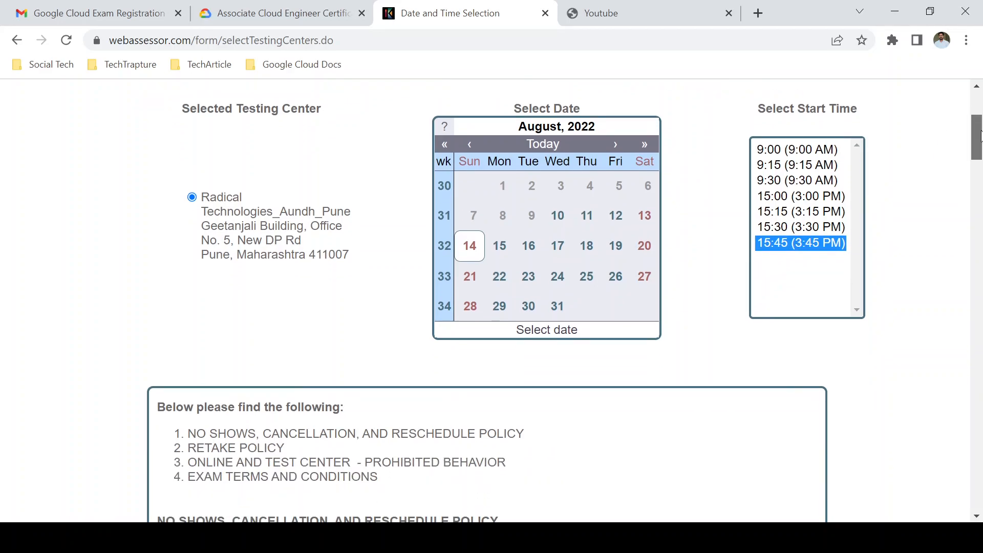
scroll(down, 3)
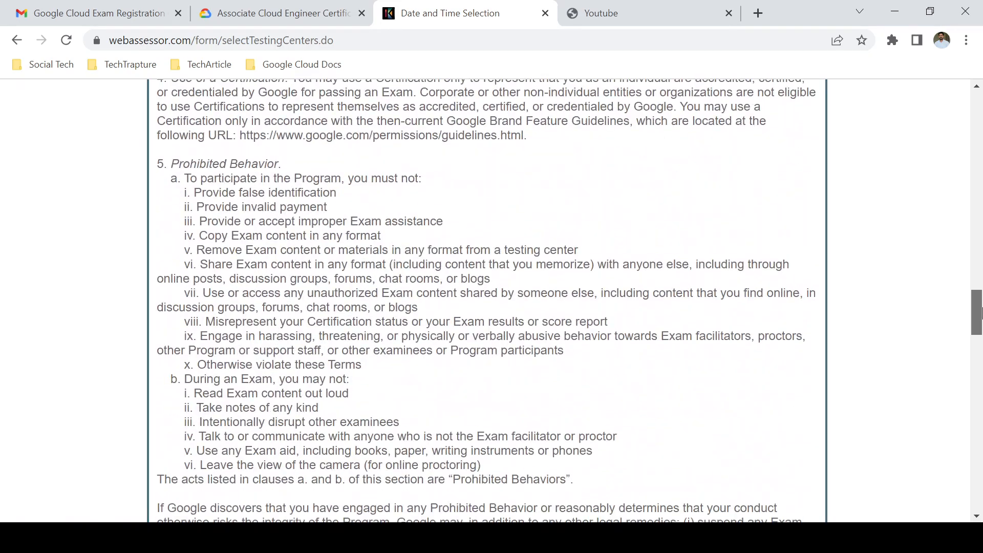
Accept the exam terms acknowledgement and submit the date, time and test center booking.
scroll(down, 3)
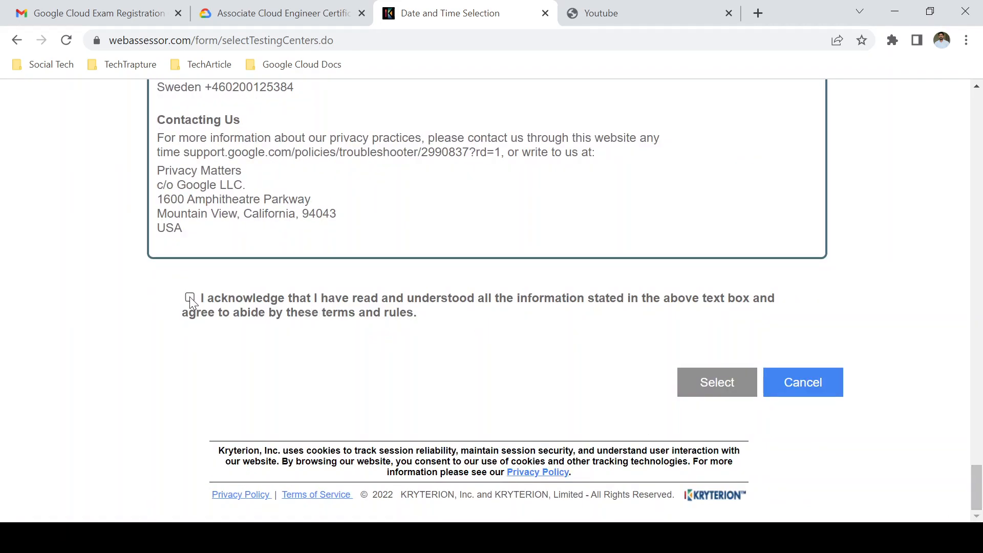
click(189, 297)
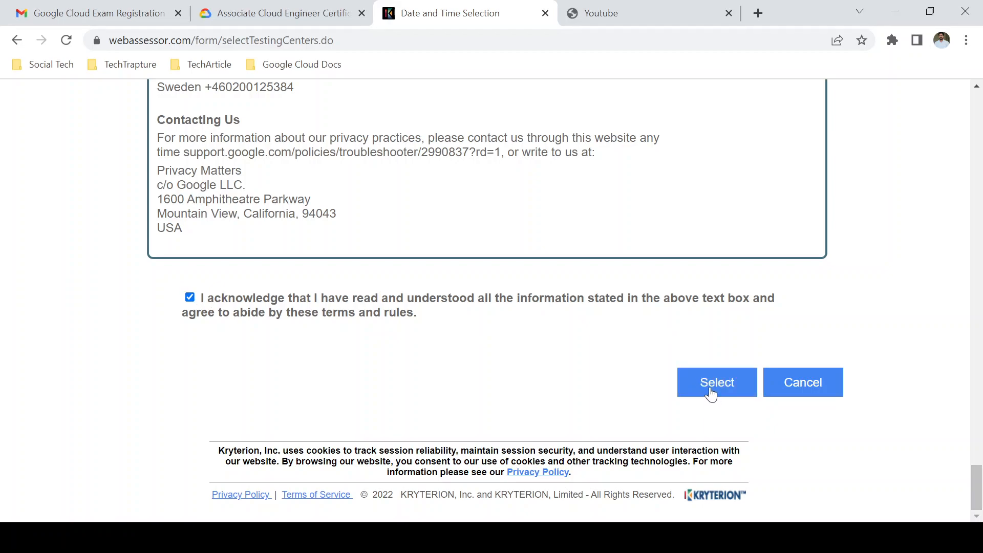
click(717, 382)
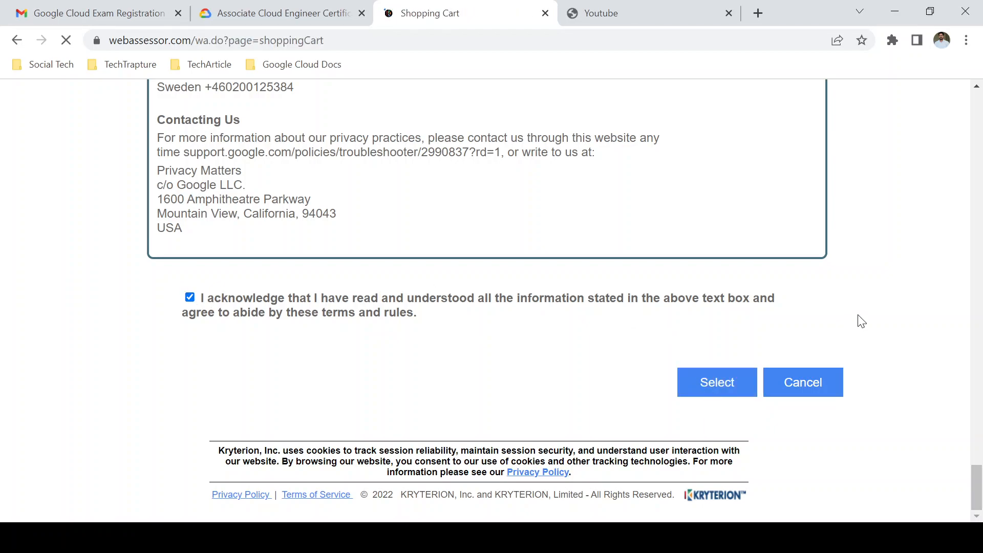
Review the cart's Professional Cloud DevOps Engineer exam, highlighting its 120.00 price.
click(716, 382)
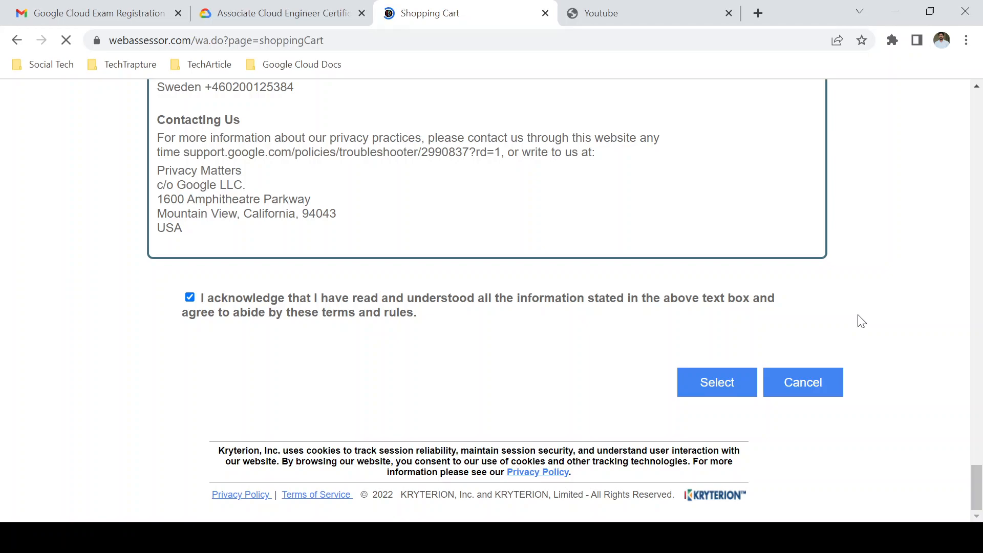
click(716, 382)
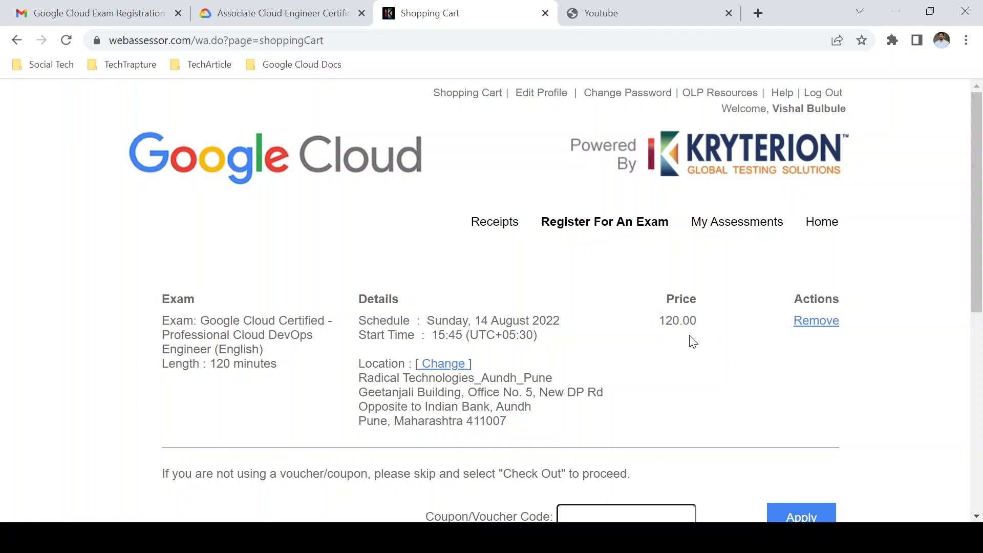
double_click(677, 321)
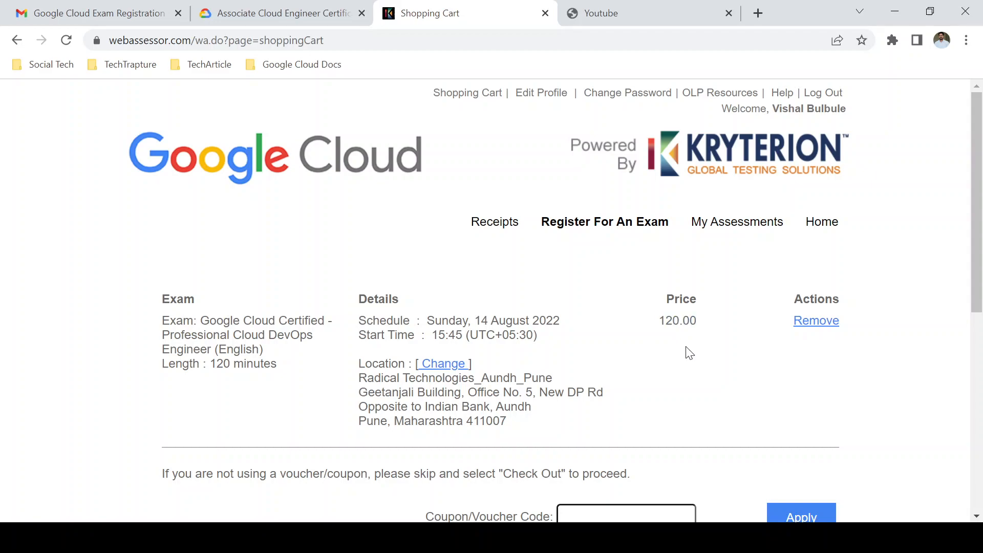
mouse_move(693, 334)
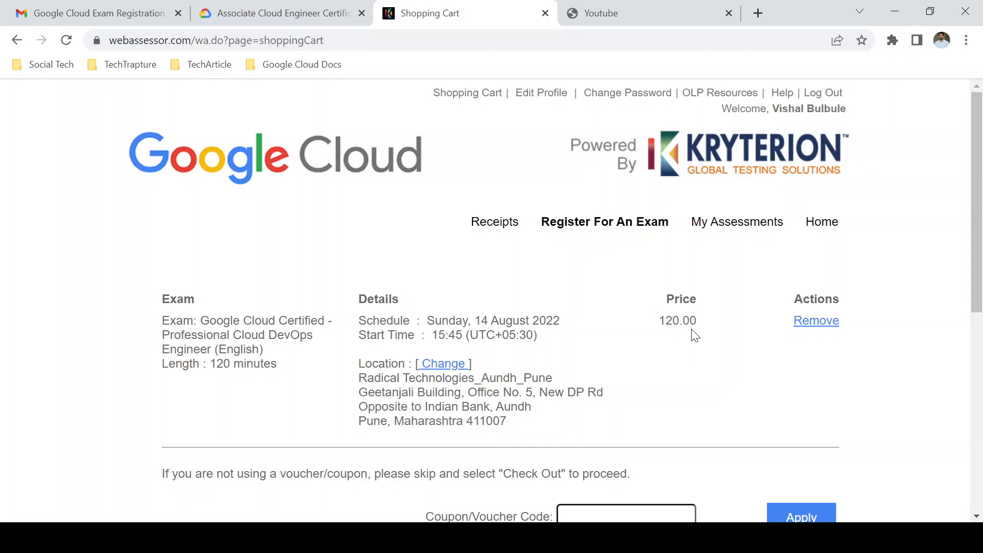
double_click(678, 320)
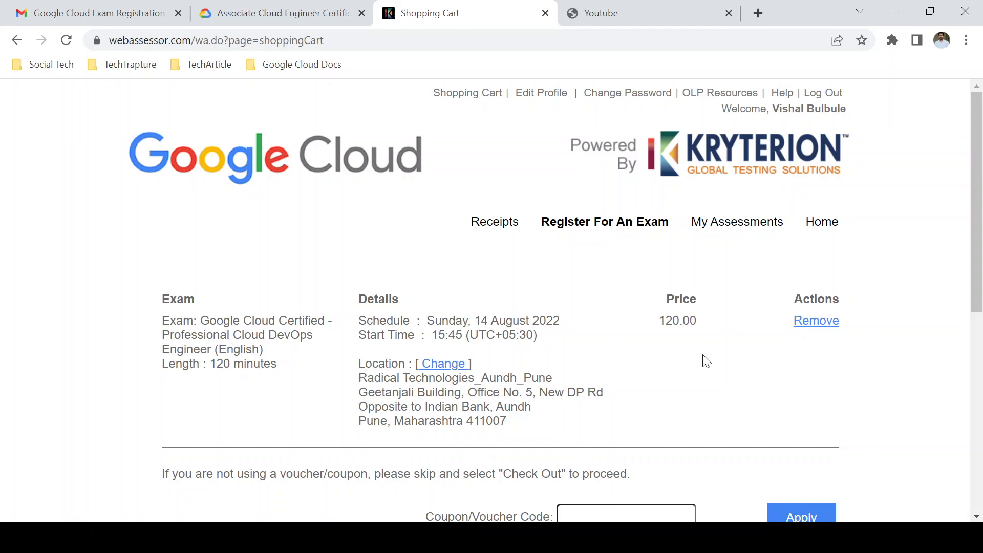
double_click(677, 321)
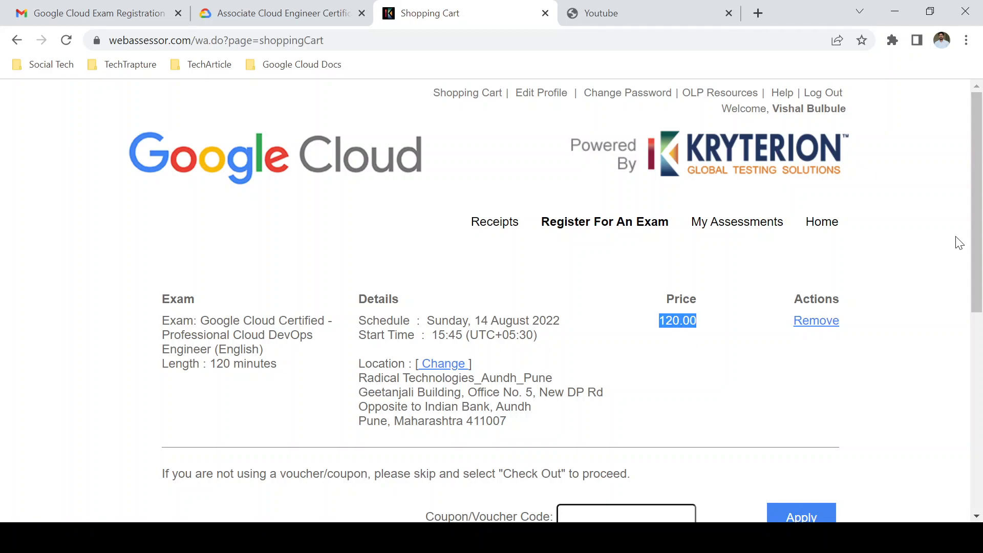
Leave the Coupon/Voucher Code field empty and scroll down to the Check Out button.
scroll(down, 3)
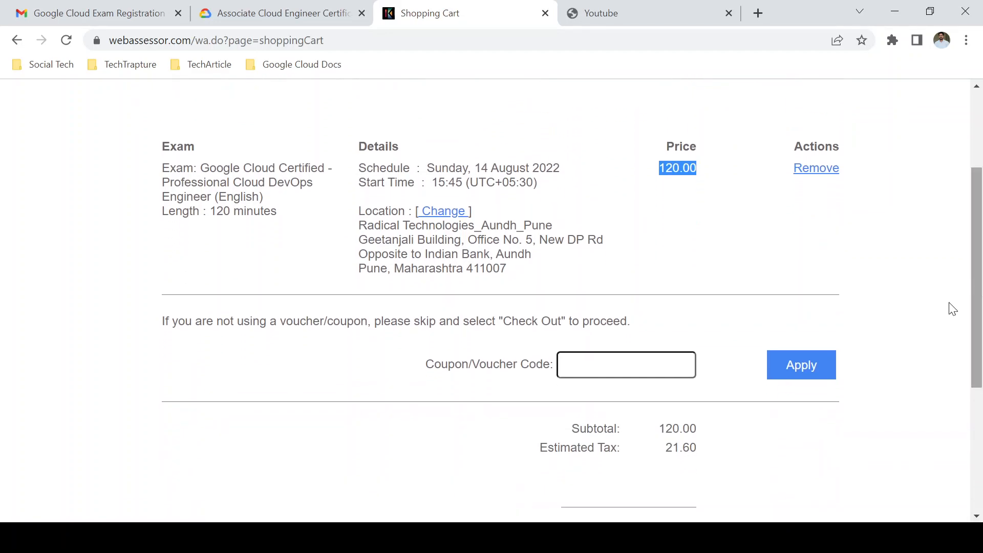
scroll(down, 3)
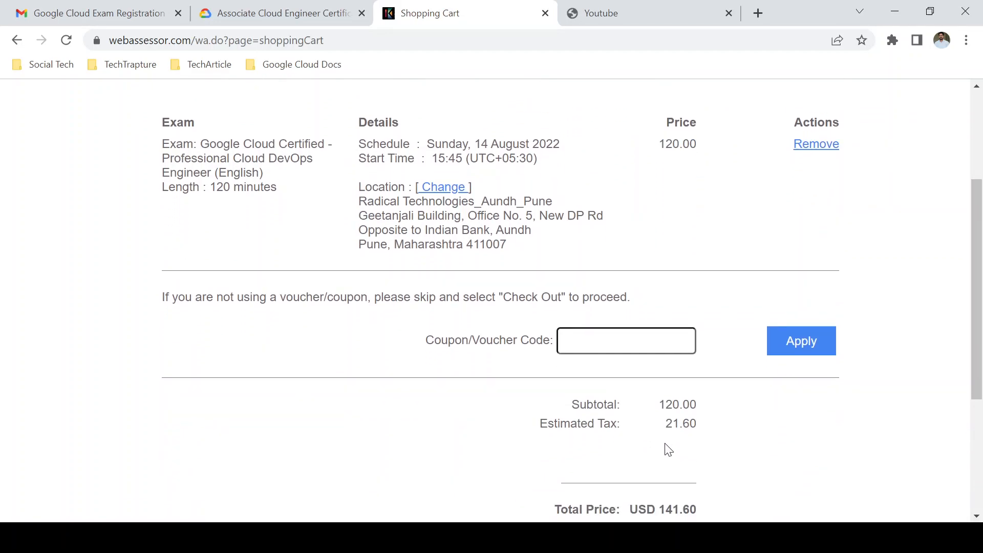
scroll(down, 3)
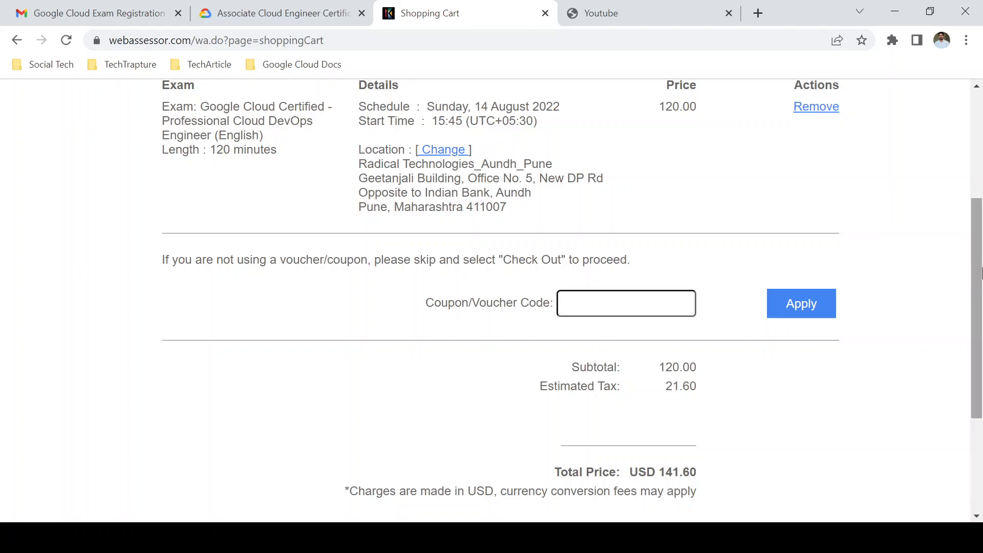
scroll(down, 3)
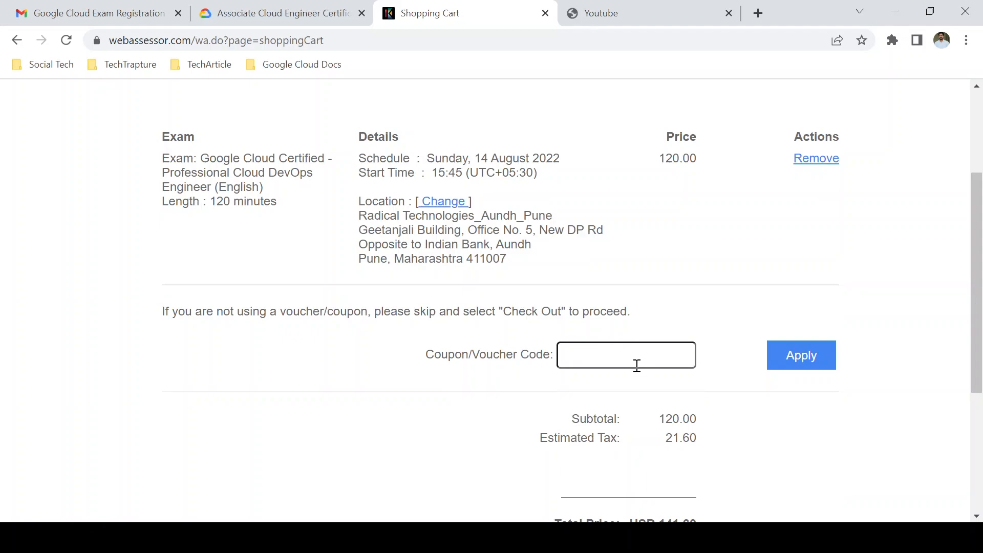
click(626, 354)
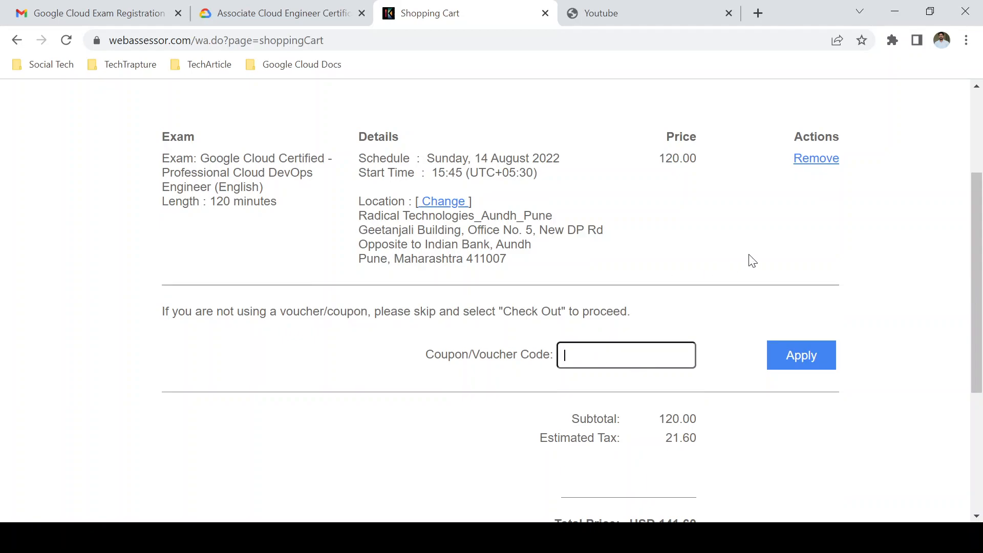
scroll(down, 3)
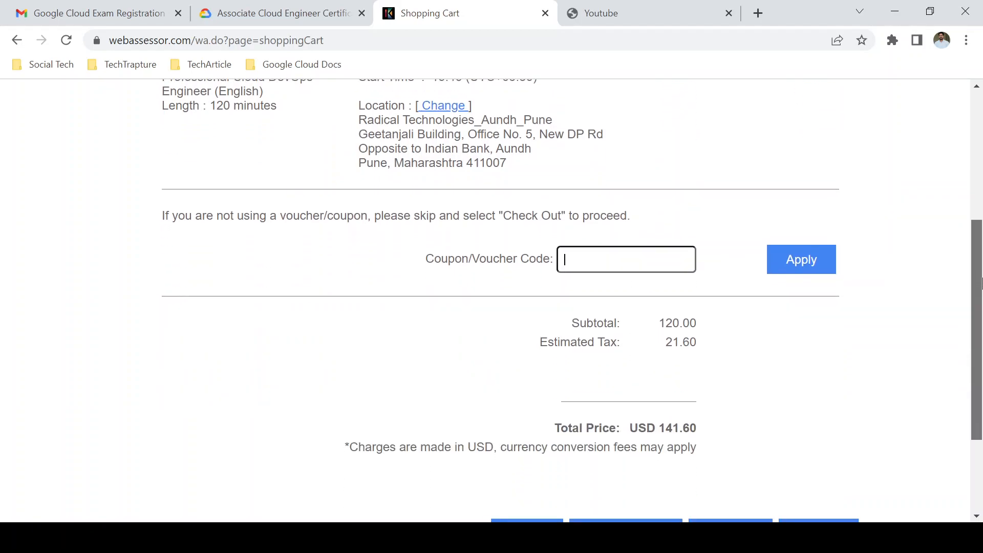
scroll(down, 3)
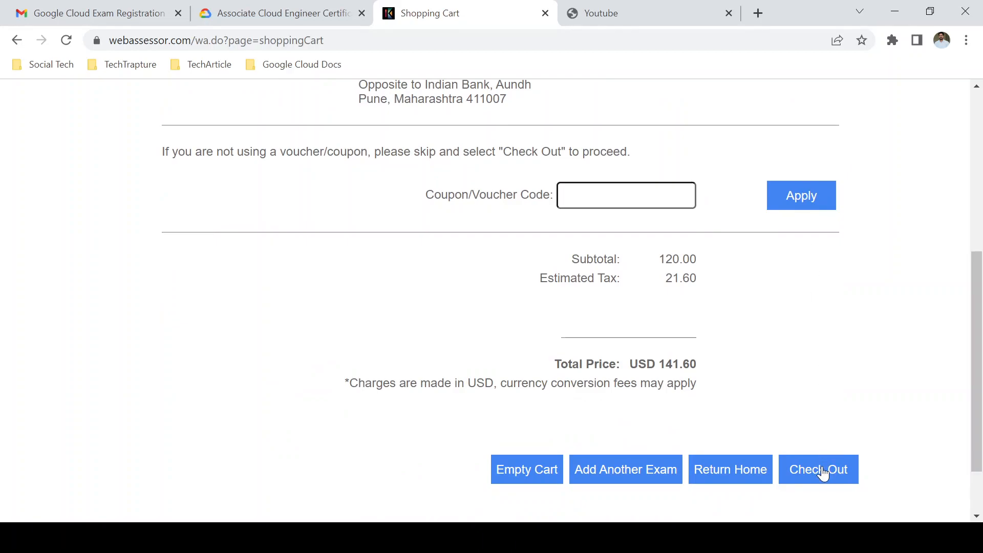
Check out the USD 141.60 cart and scroll through the Billing Information form.
click(818, 469)
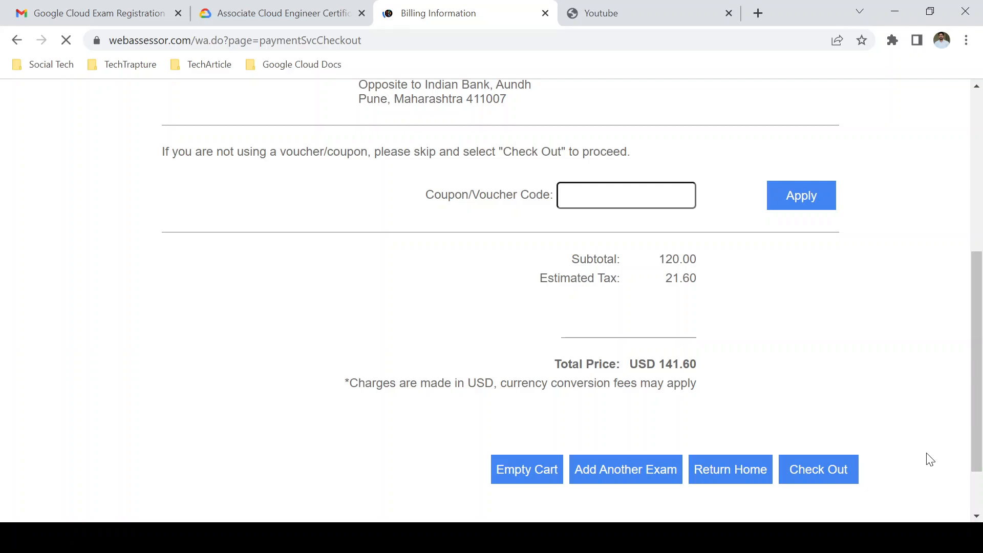
click(817, 469)
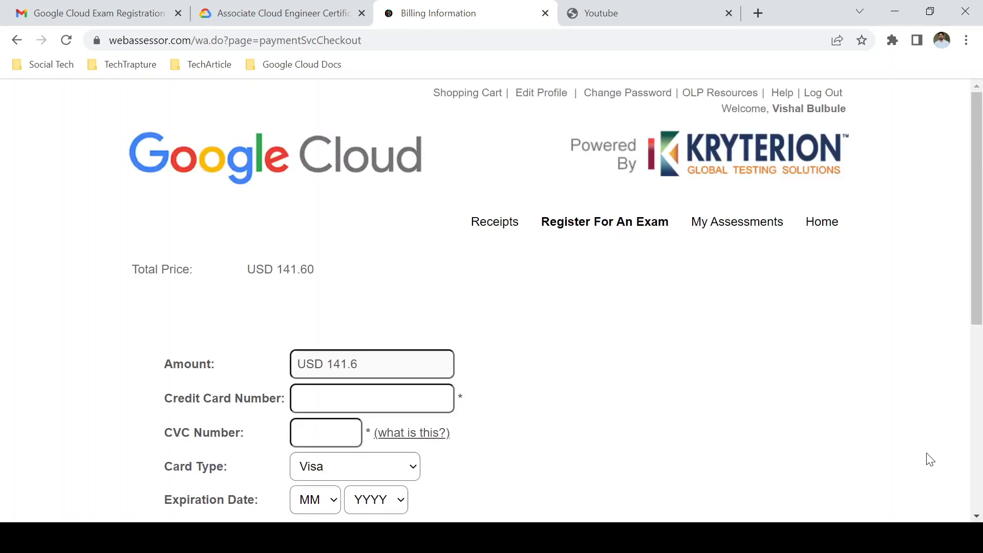
scroll(down, 3)
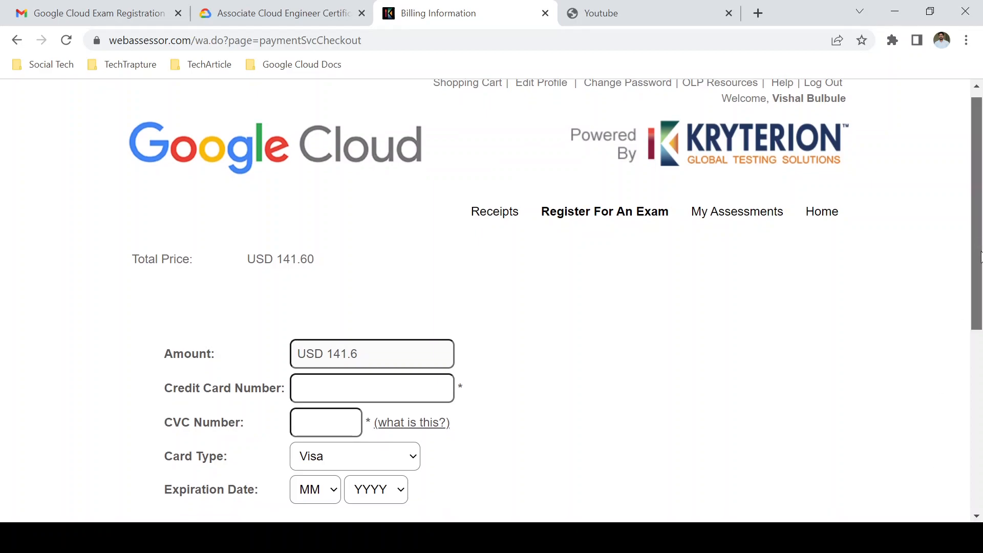
scroll(down, 3)
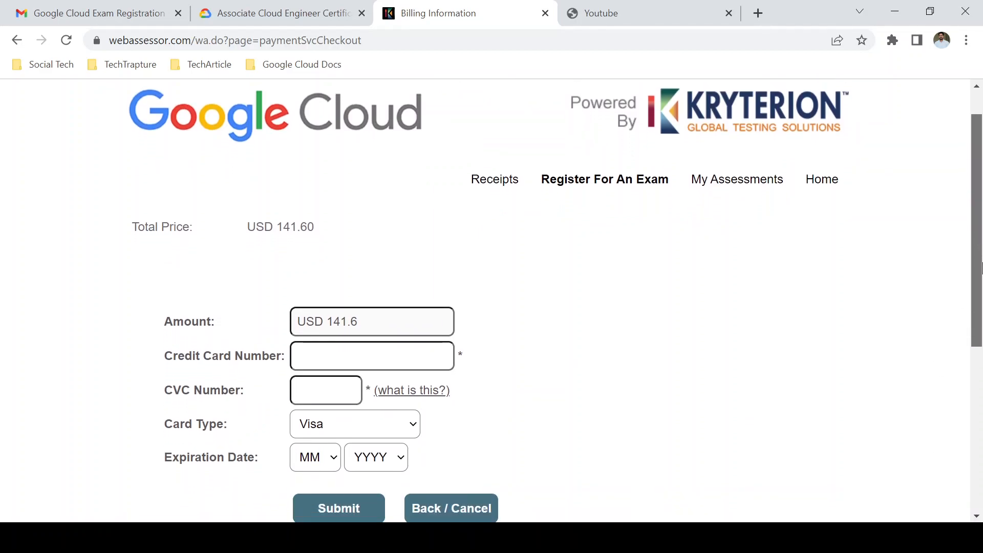
scroll(down, 3)
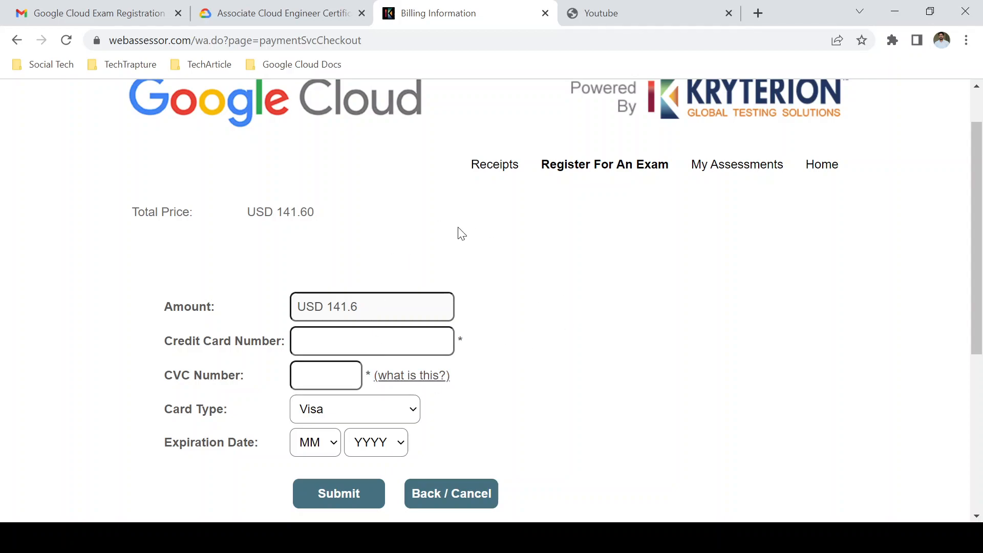
mouse_move(596, 191)
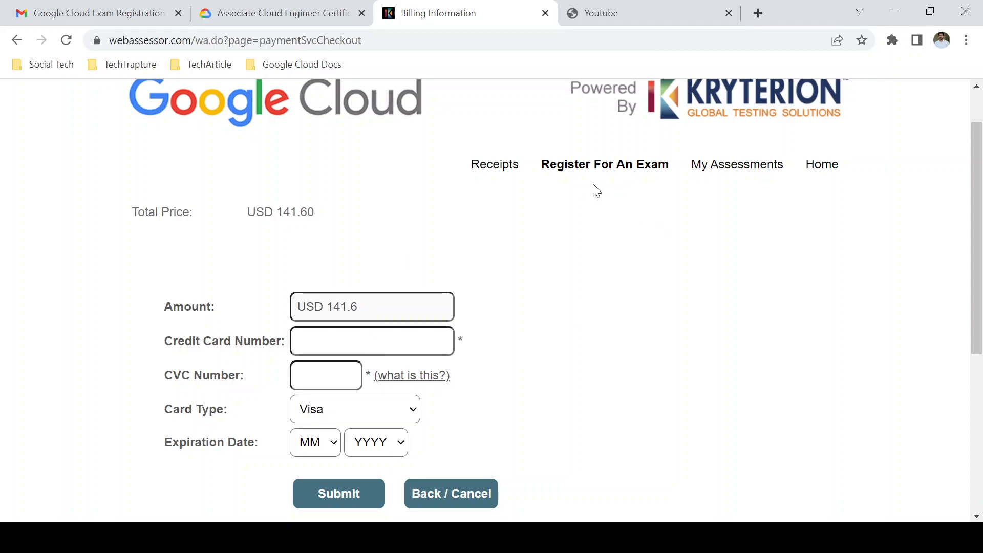
mouse_move(533, 207)
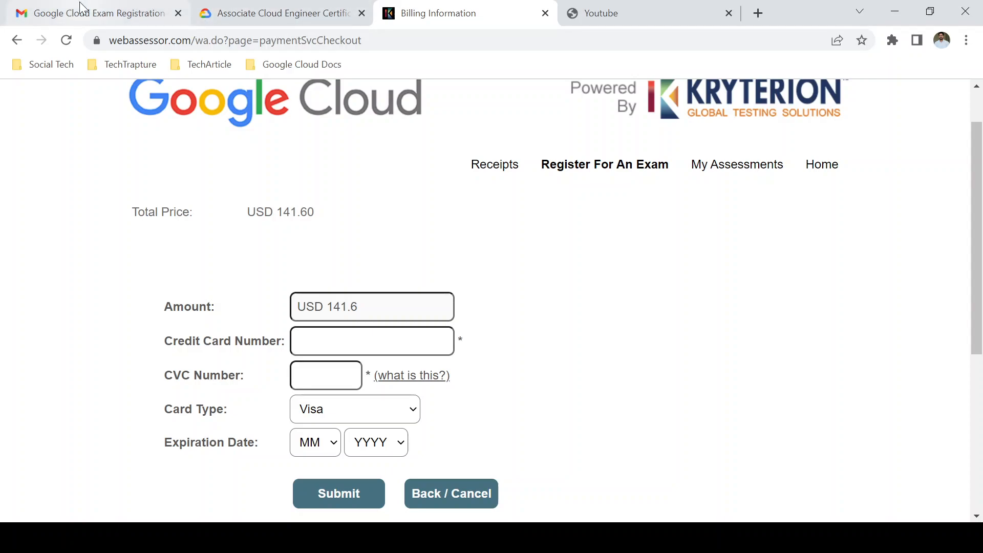
In the Gmail confirmation email, scroll the exam details and highlight the Test Taker Authorization Code.
click(94, 14)
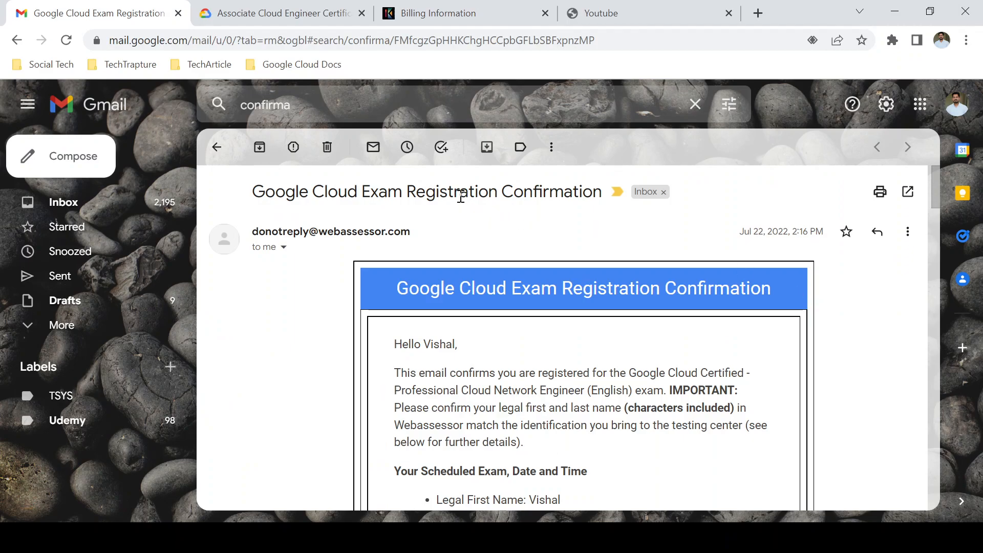
mouse_move(961, 150)
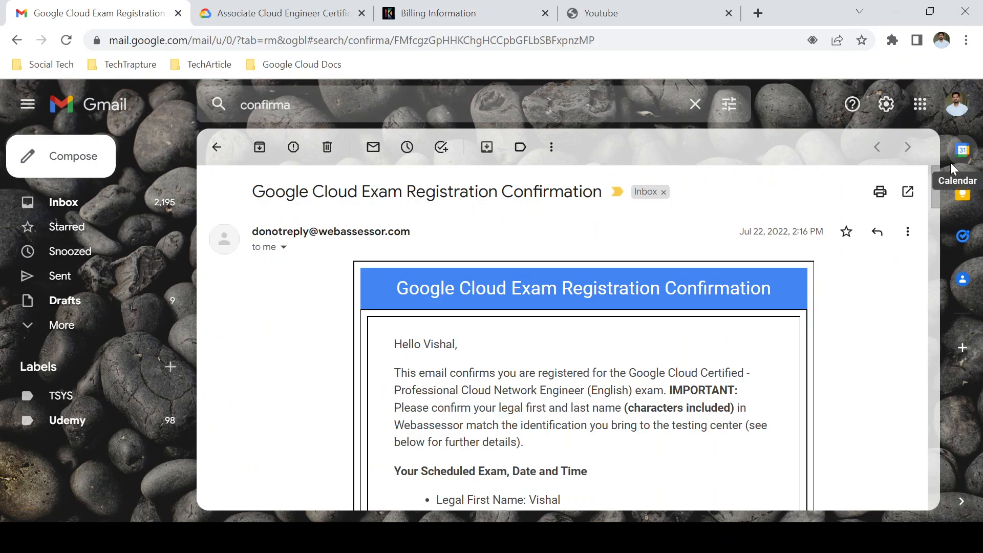
scroll(down, 3)
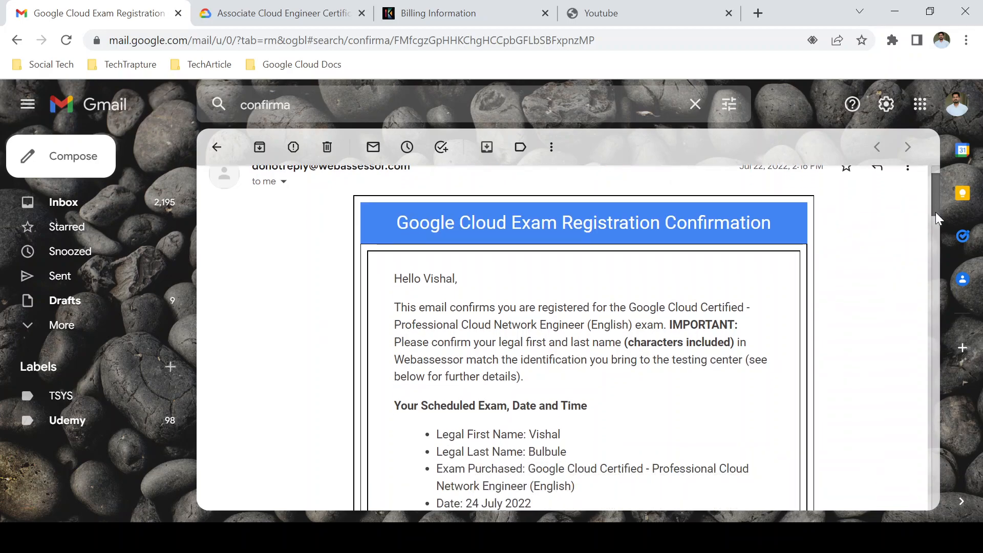
scroll(down, 3)
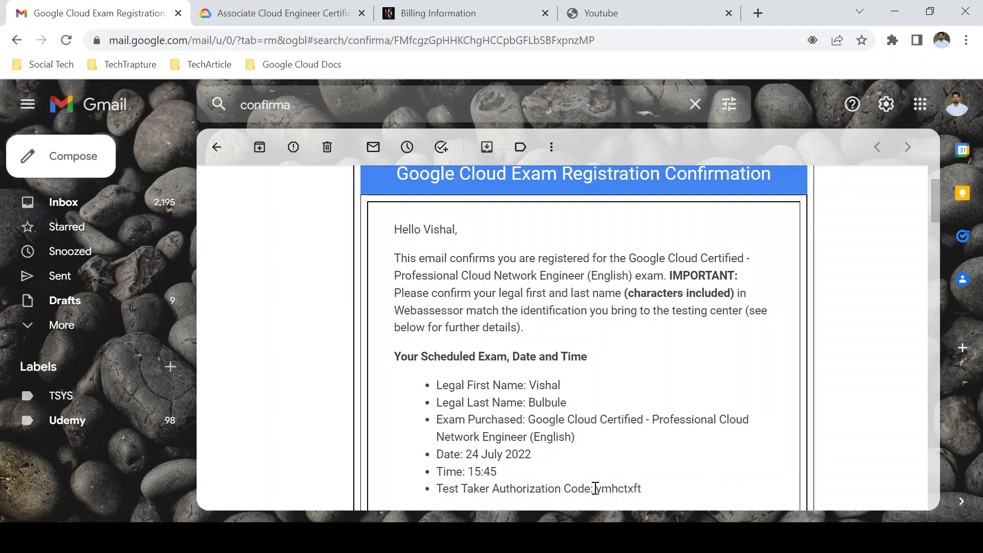
double_click(617, 488)
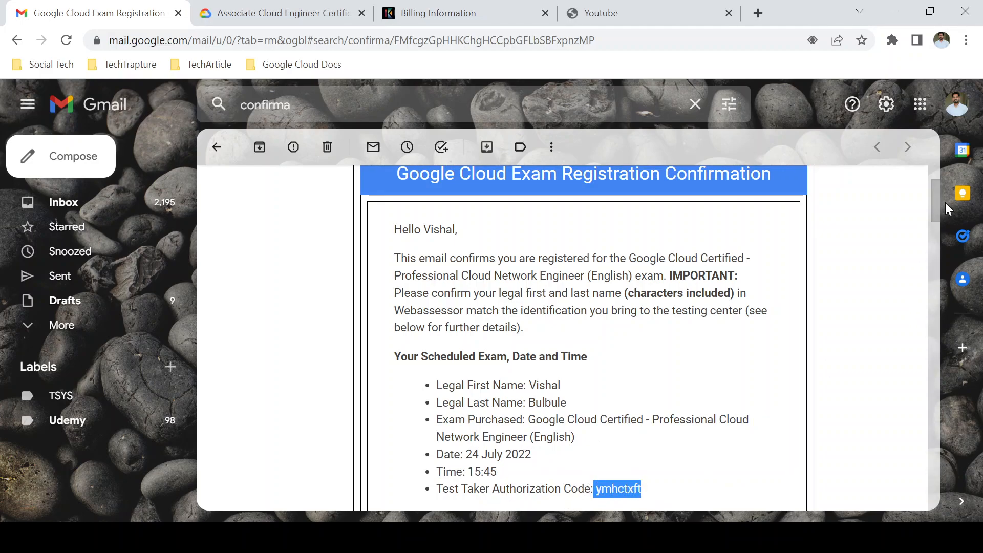
scroll(down, 3)
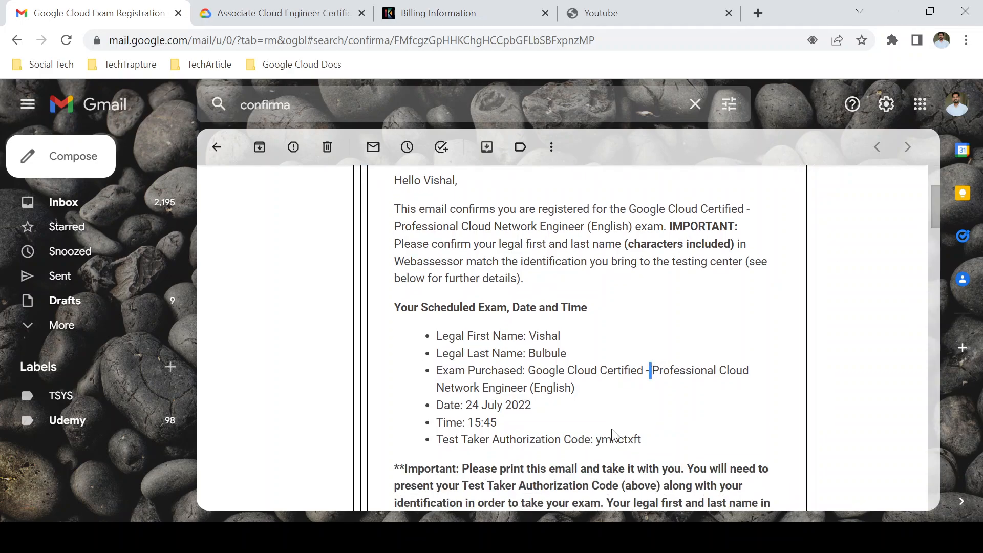
double_click(618, 440)
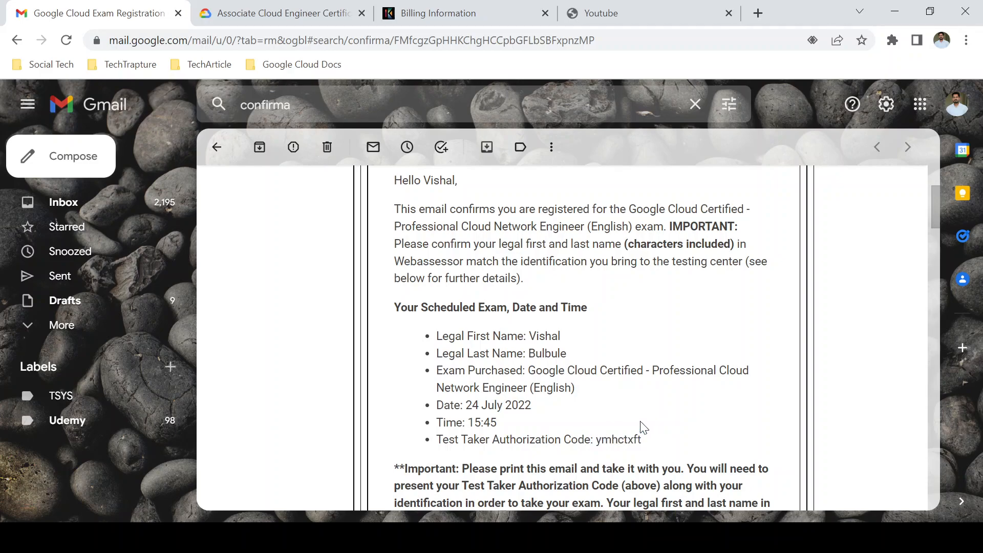
double_click(617, 440)
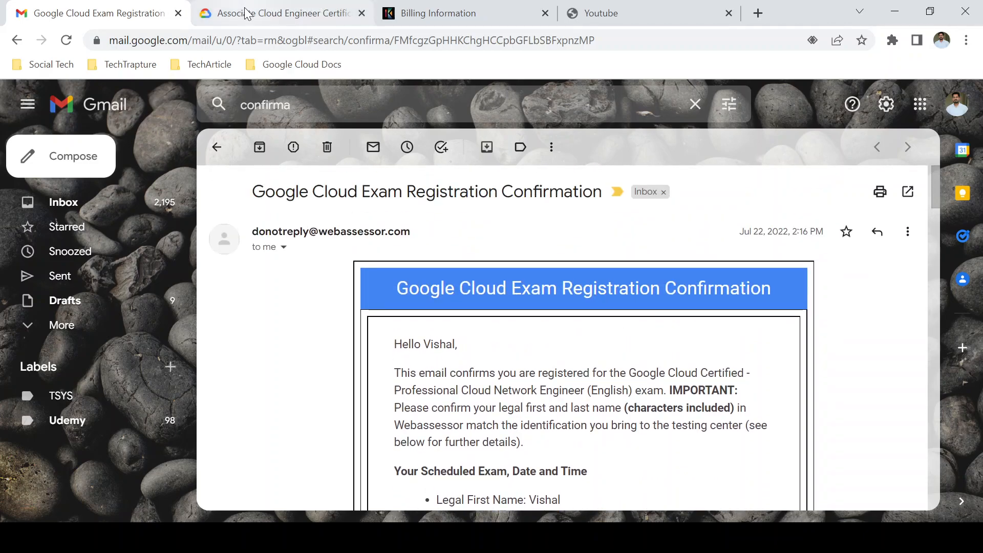
Return to the Associate Cloud Engineer tab and scroll to About this certification exam, showing the $125 fee.
click(276, 13)
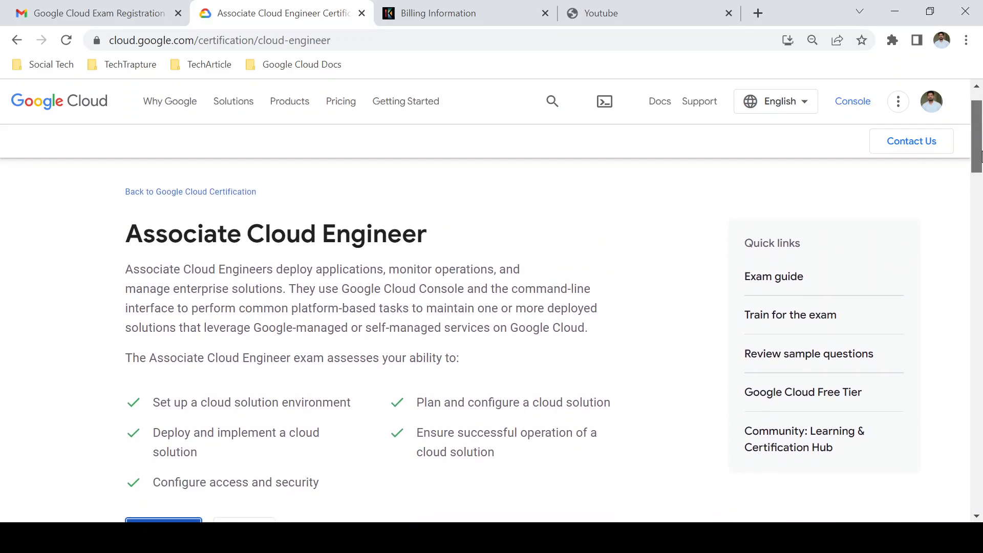
scroll(down, 3)
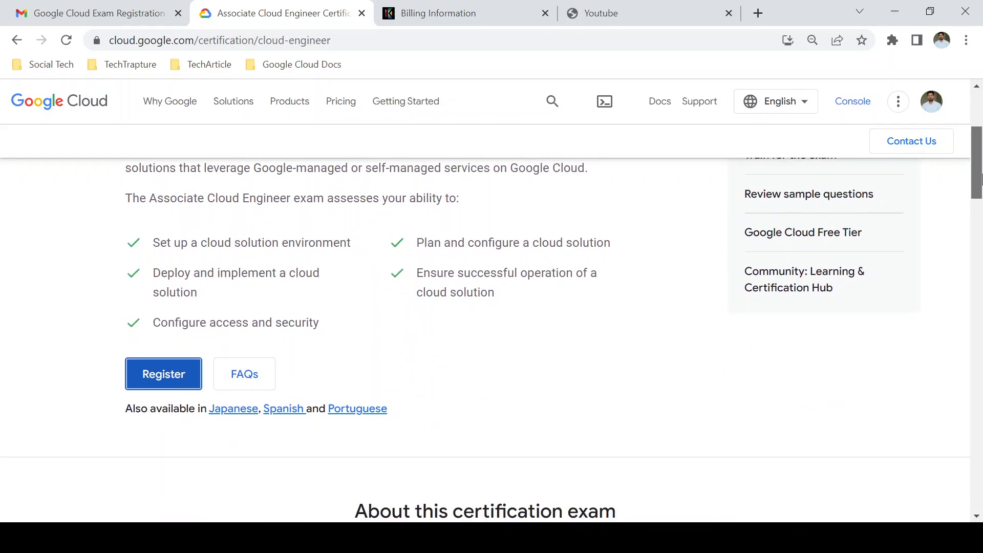
scroll(down, 3)
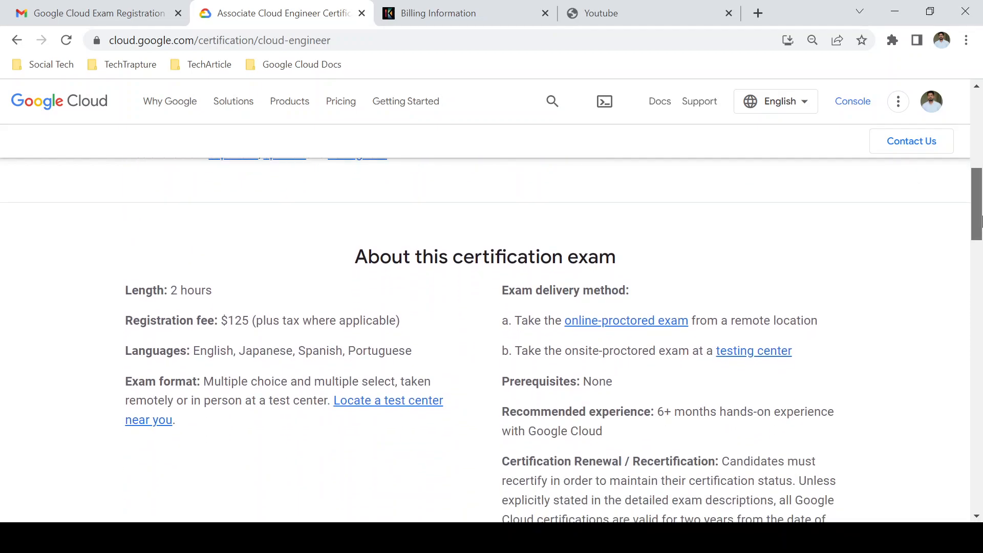
scroll(down, 3)
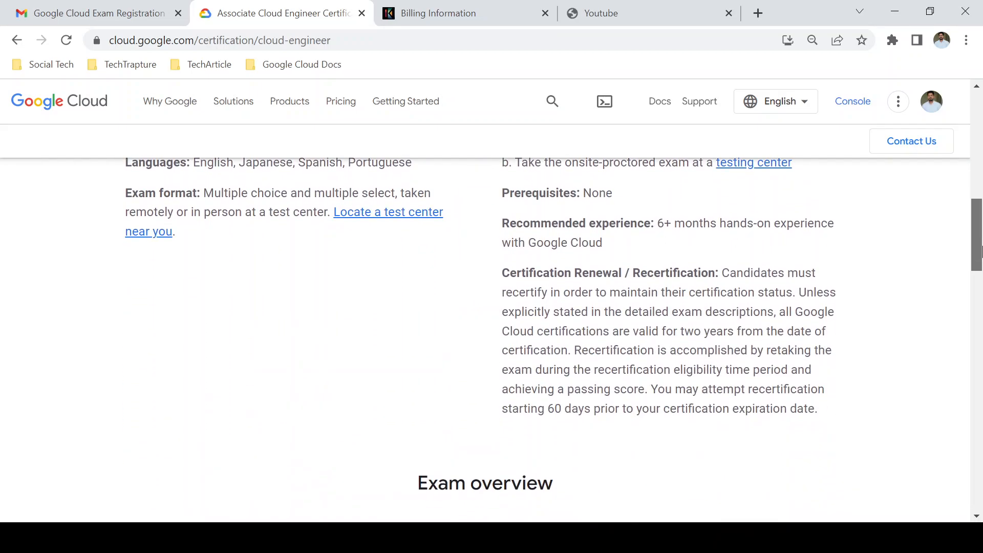